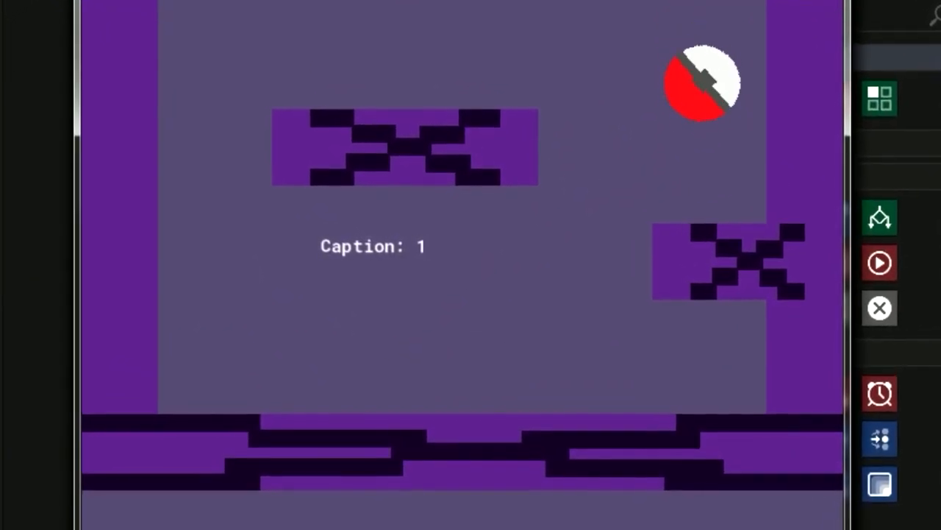
# - Create a new Drag and Drop project and save it as LeRollingBall
pyautogui.click(160, 33)
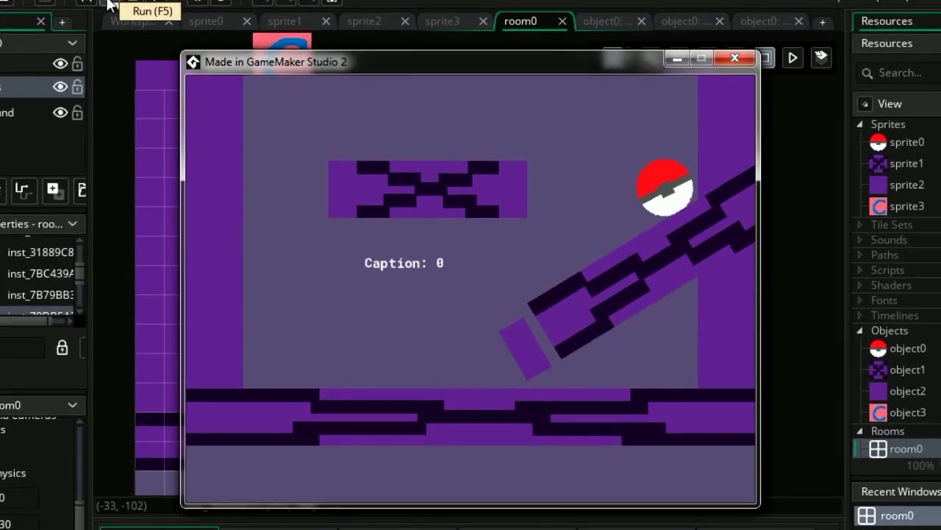
pyautogui.click(734, 58)
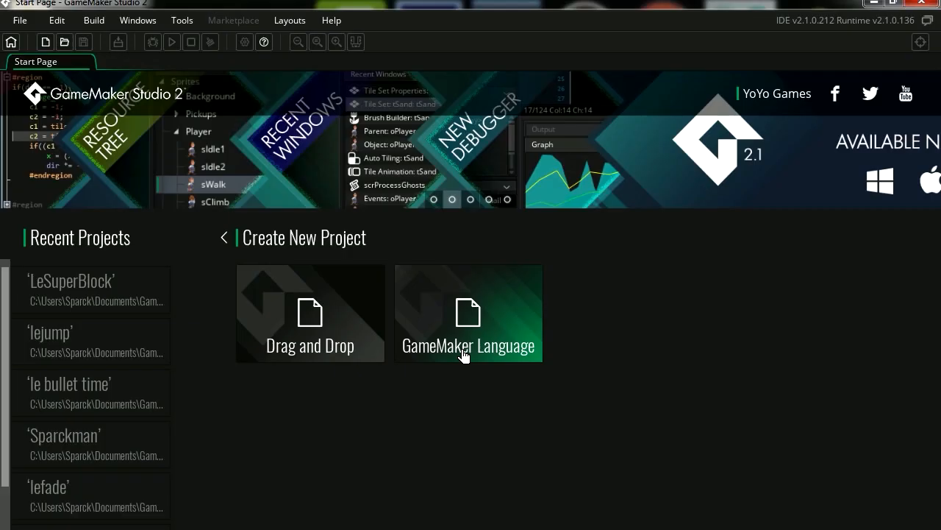
pyautogui.moveTo(341, 350)
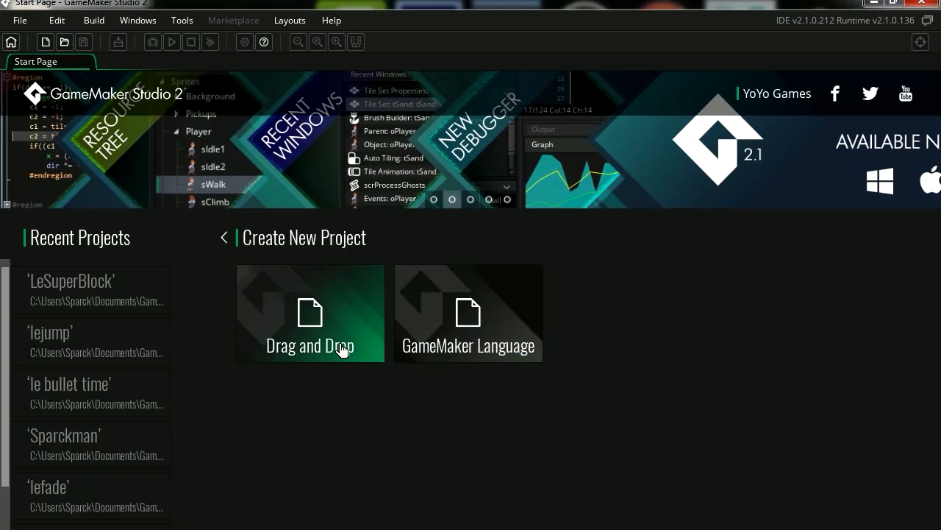
pyautogui.click(310, 313)
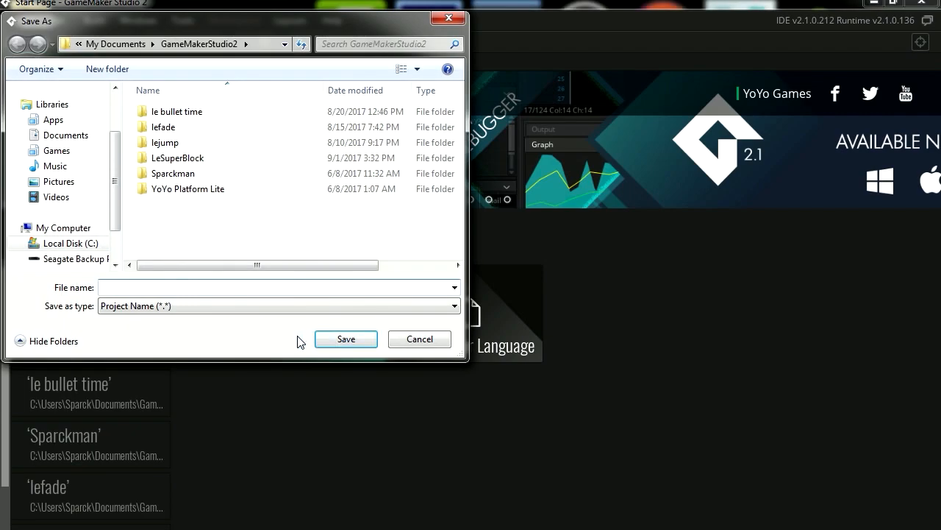
pyautogui.moveTo(262, 327)
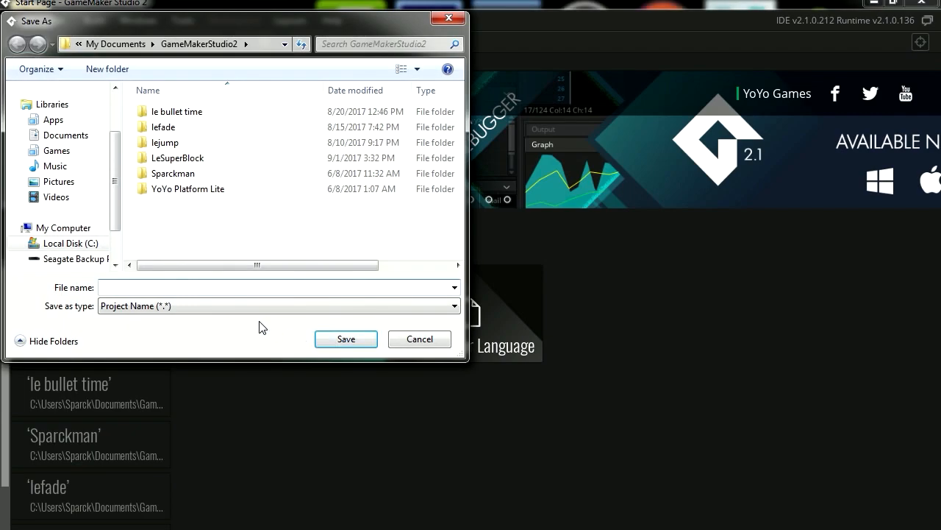
pyautogui.write('LeRoll')
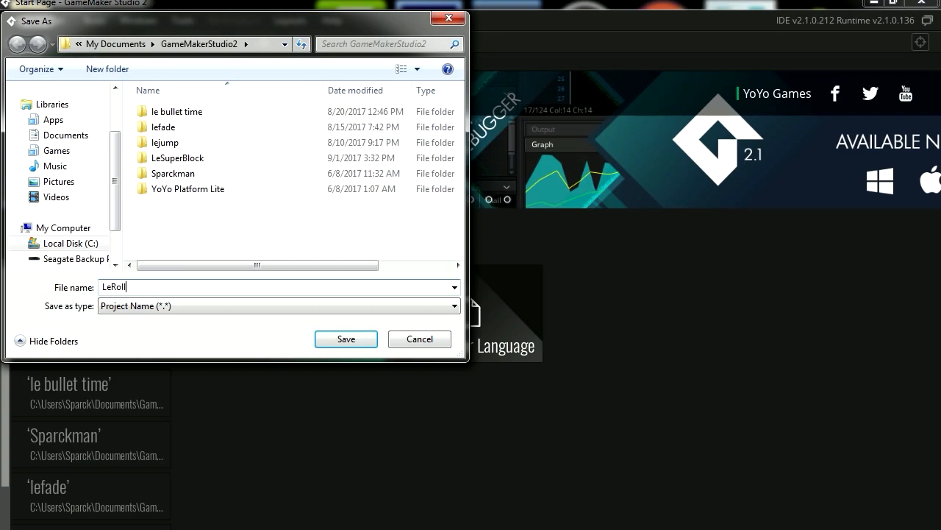
pyautogui.click(345, 338)
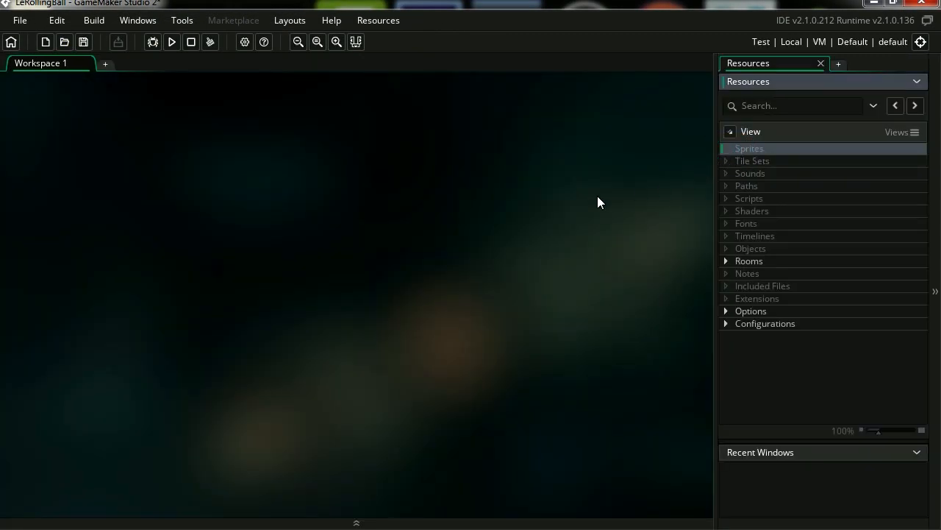
pyautogui.moveTo(754, 157)
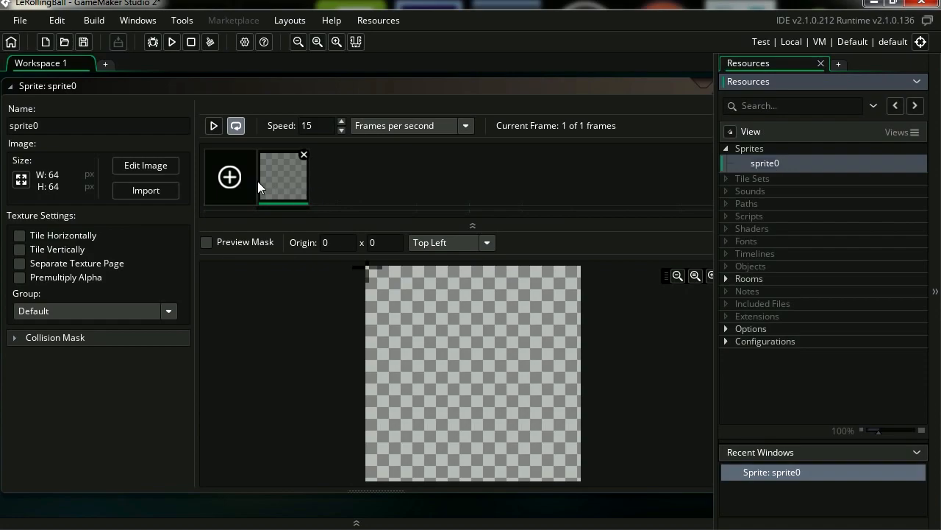
# - Create a sprite and paint it as a purple block with dark squares
pyautogui.click(146, 165)
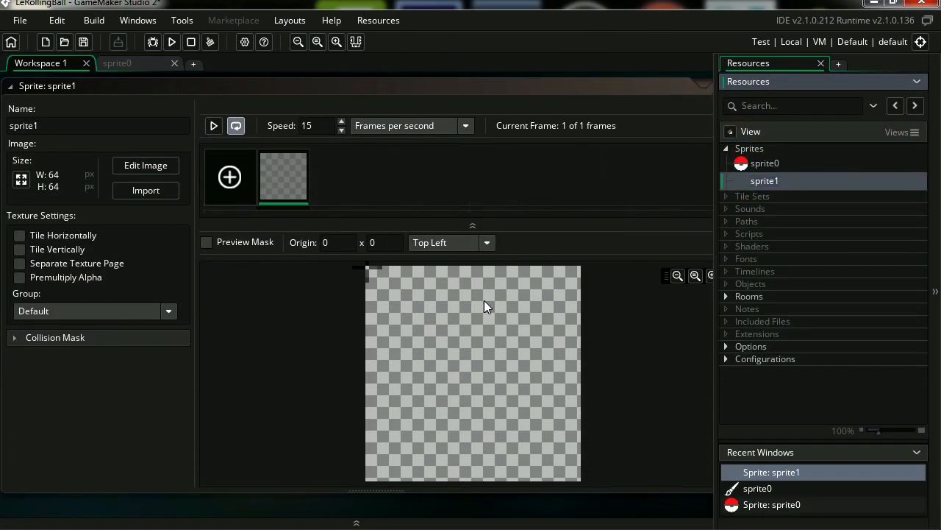
pyautogui.click(145, 165)
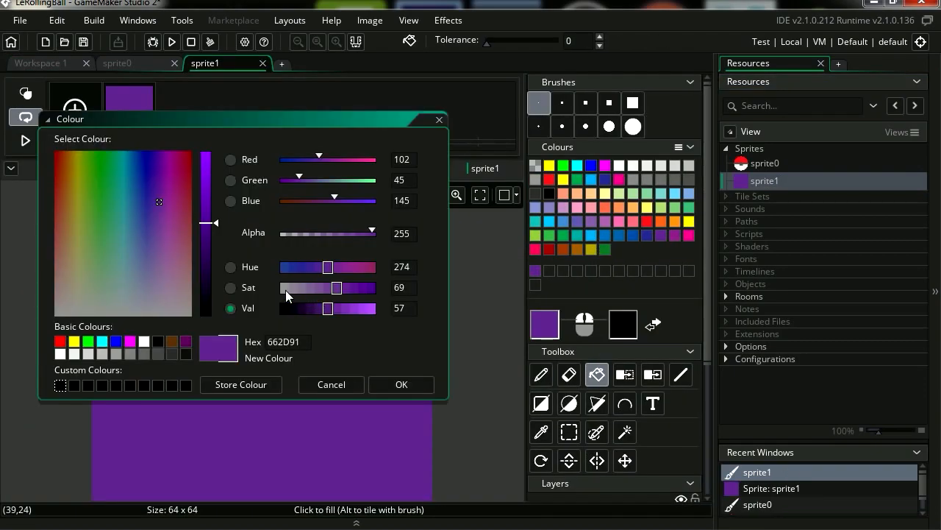
pyautogui.click(401, 384)
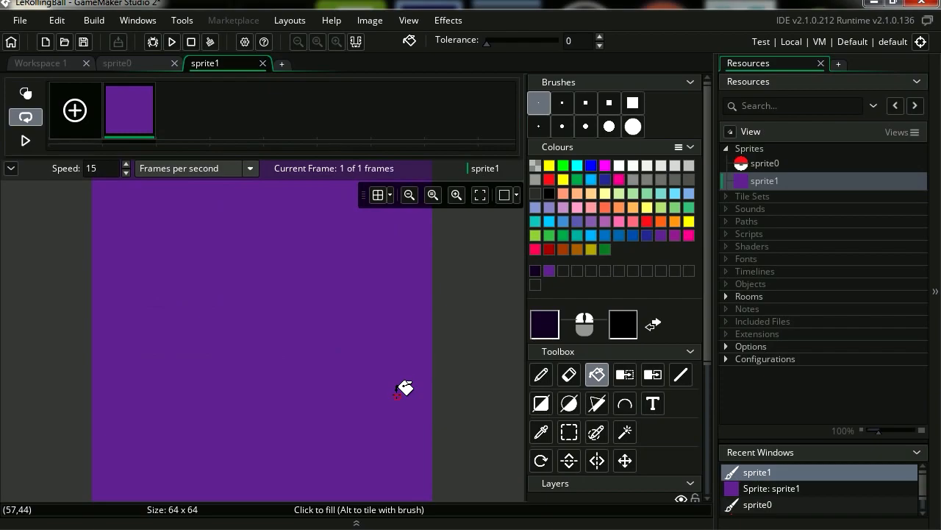
pyautogui.click(540, 375)
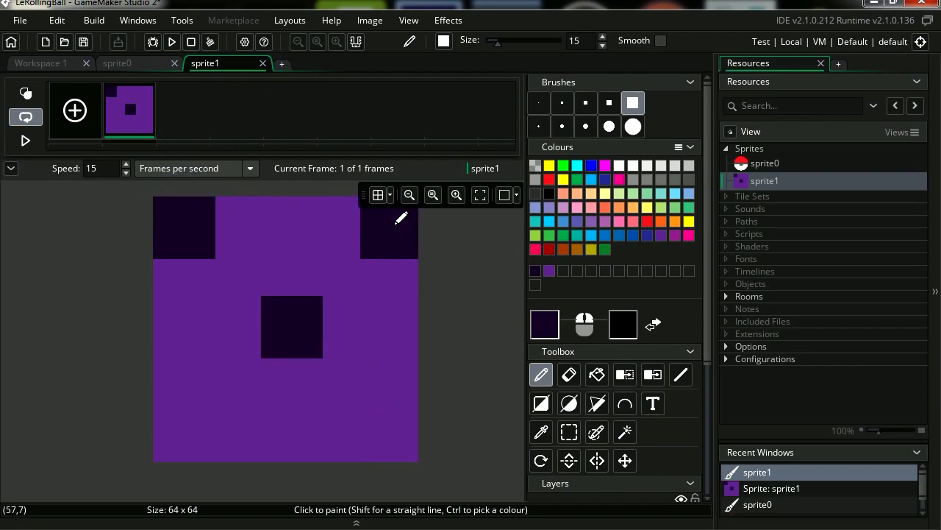
pyautogui.click(208, 432)
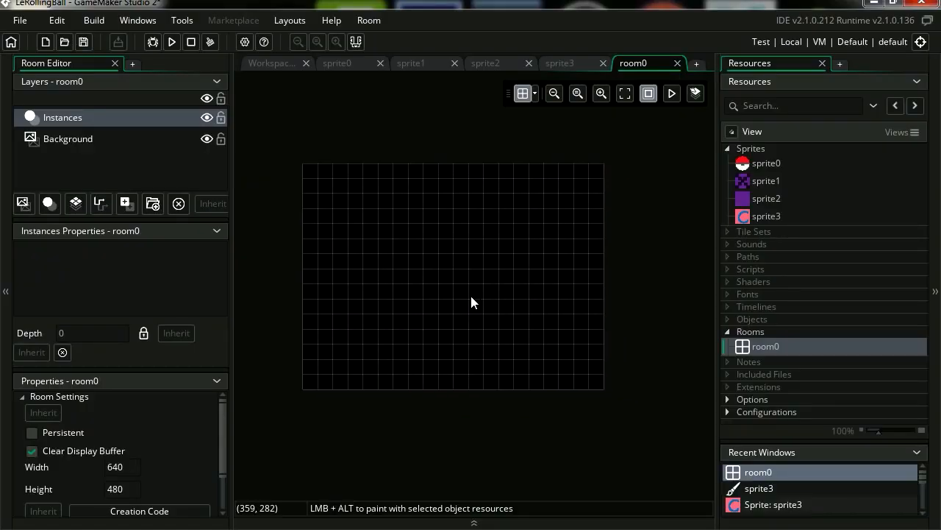
# - Set the room's Background layer colour to a pale grey-blue
pyautogui.click(601, 93)
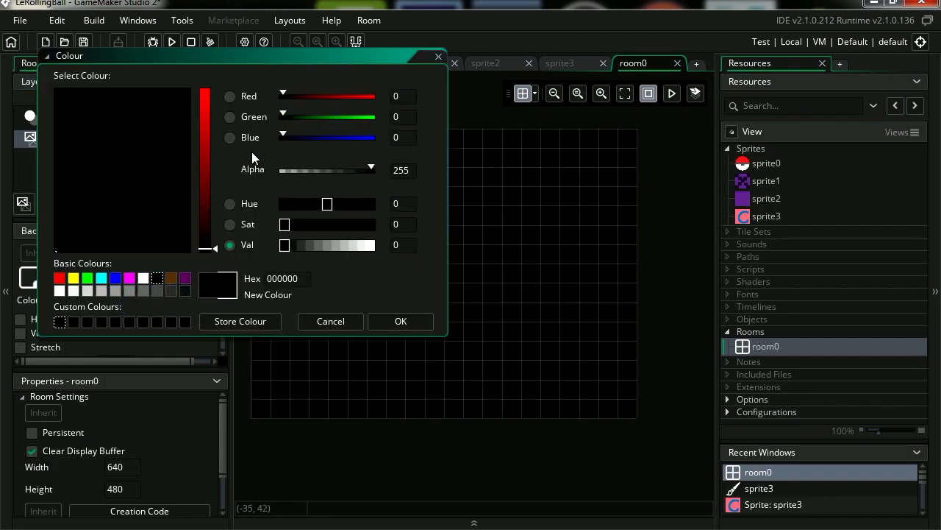
pyautogui.moveTo(207, 249); pyautogui.dragTo(207, 174)
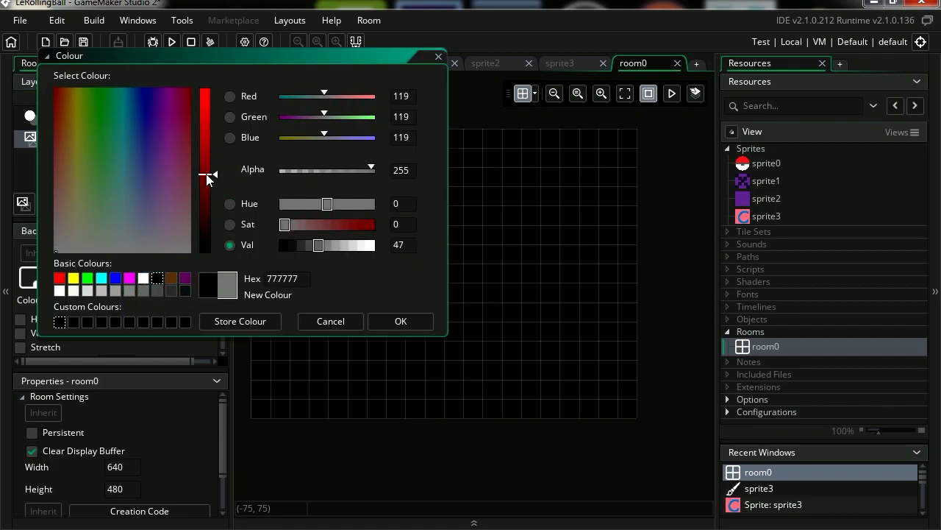
pyautogui.click(400, 321)
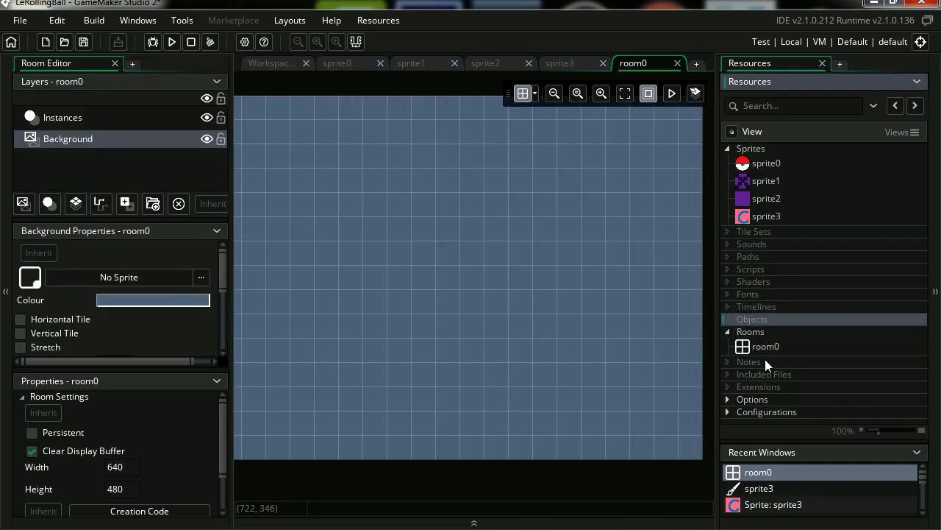
# - Create object0 in the Objects group and assign it the Pokéball sprite
pyautogui.rightClick(752, 319)
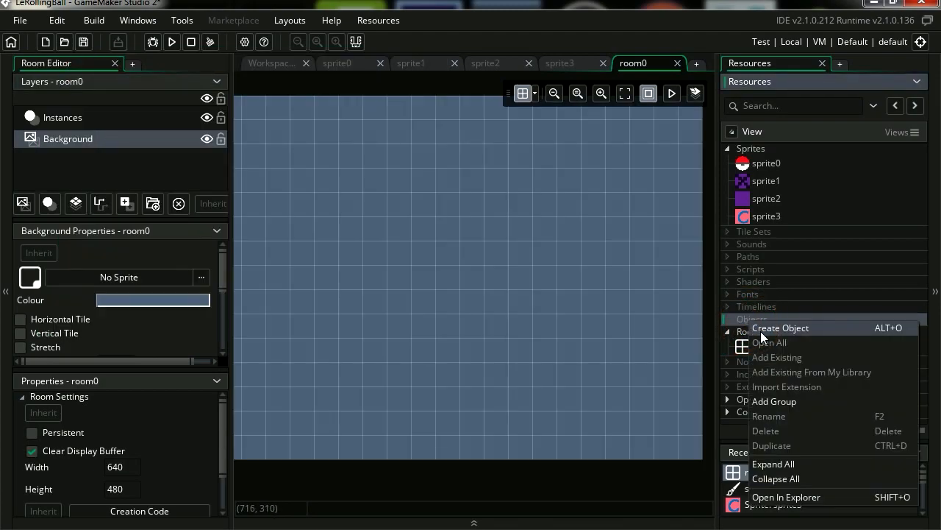
pyautogui.click(780, 327)
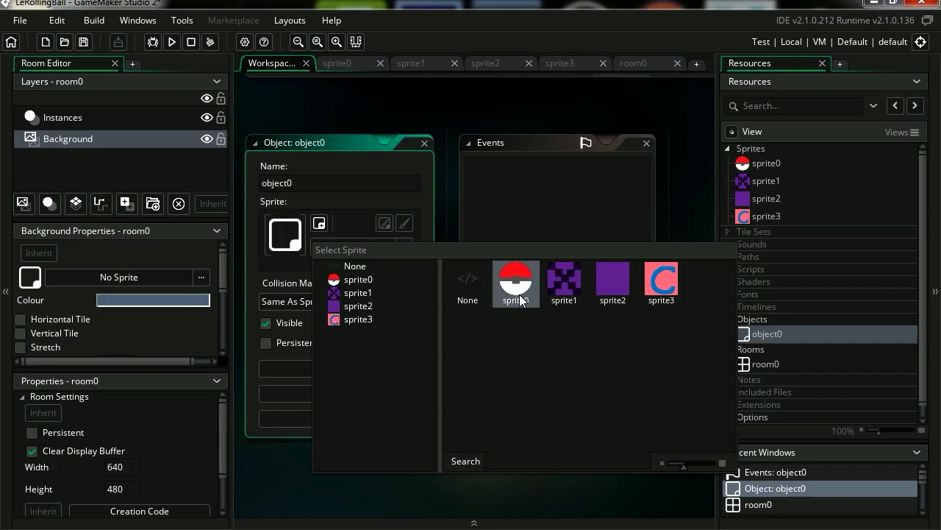
pyautogui.click(515, 284)
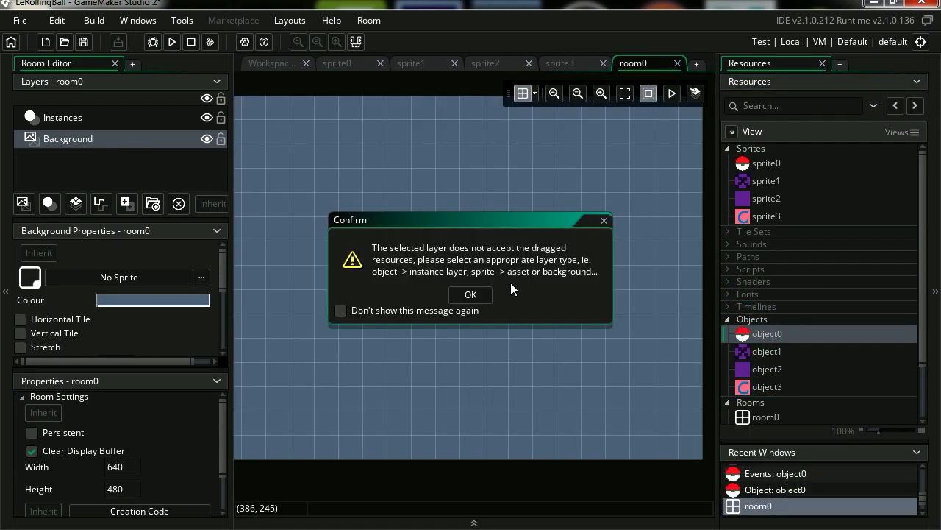
# - Switch to the Instances layer, select the Pokéball instance and pick object1 for placement
pyautogui.click(470, 294)
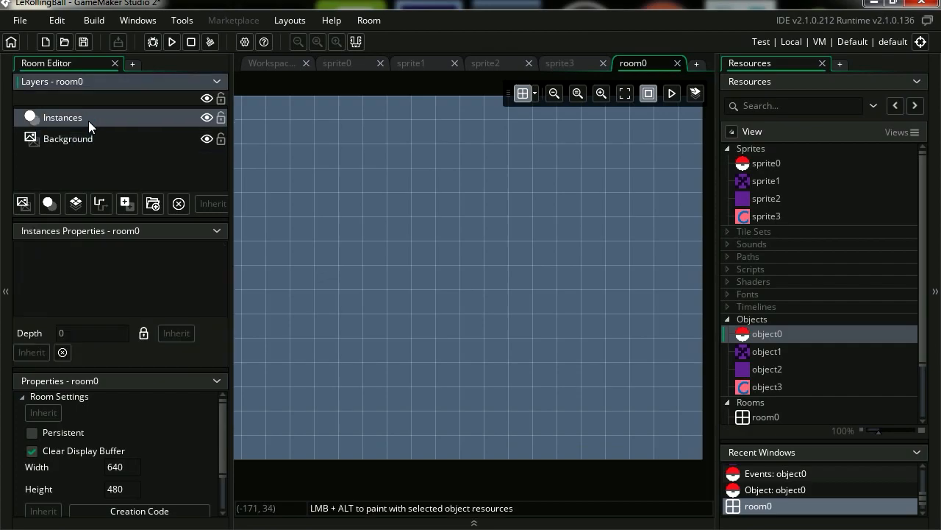
pyautogui.click(460, 265)
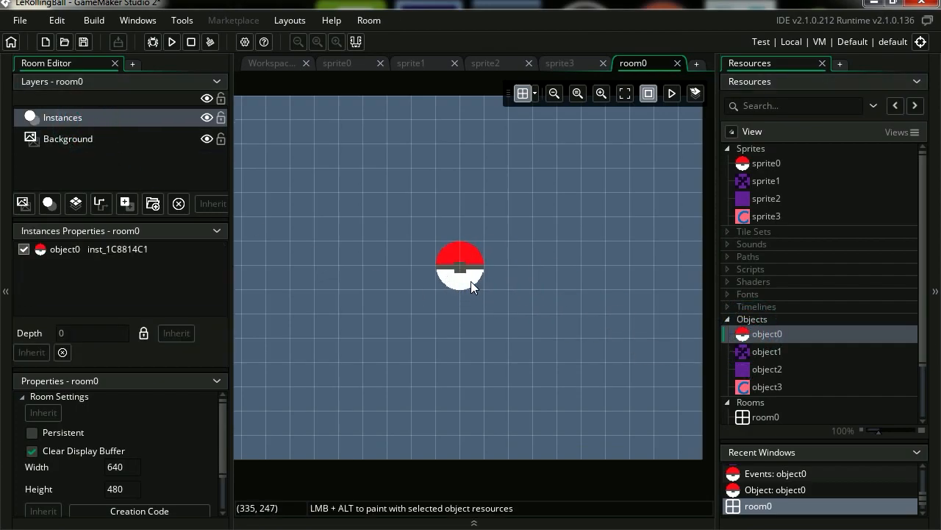
pyautogui.click(767, 350)
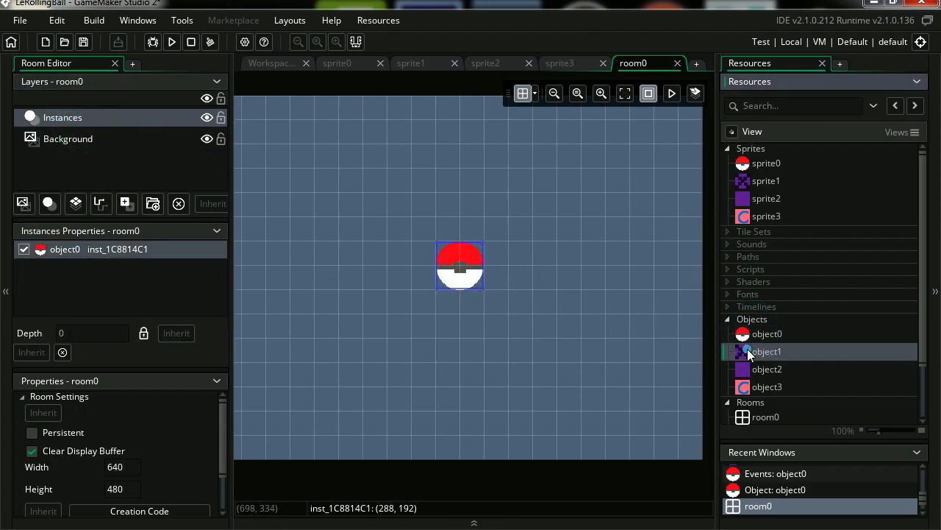
pyautogui.click(337, 385)
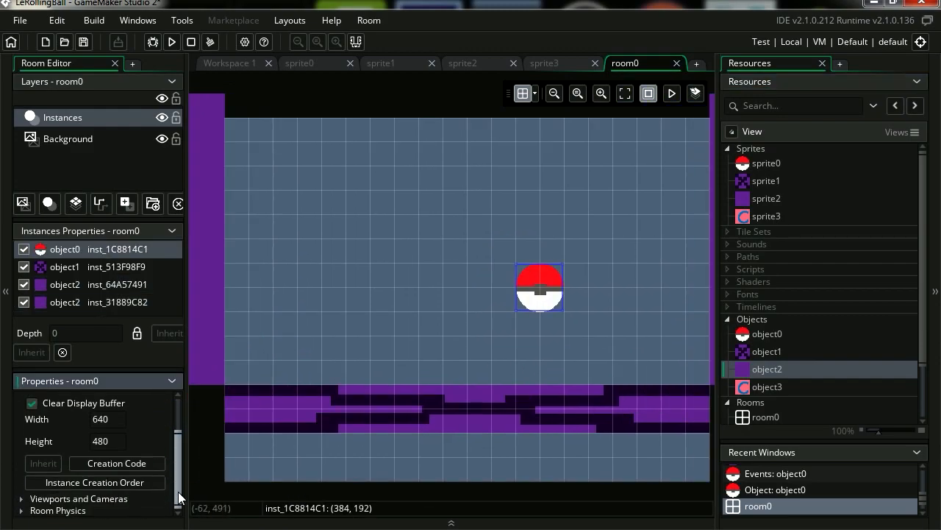
pyautogui.scroll(-3)
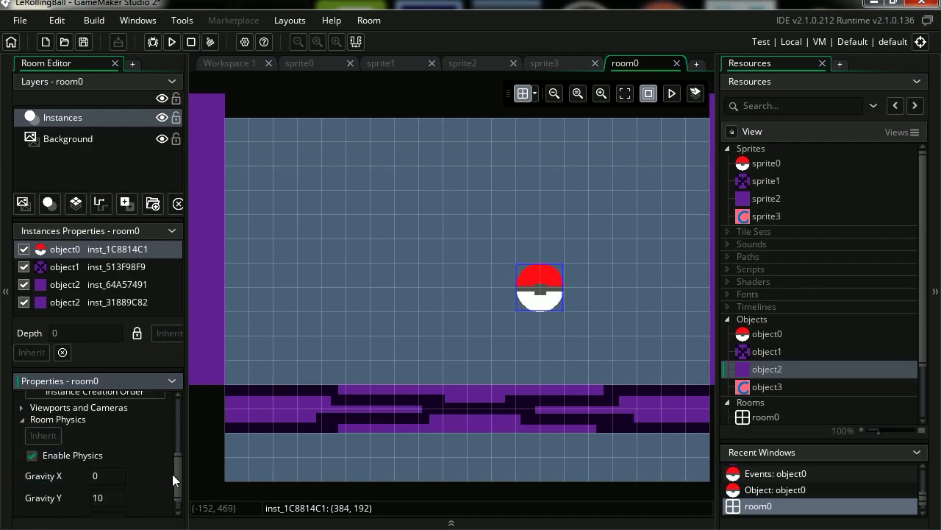
pyautogui.click(171, 42)
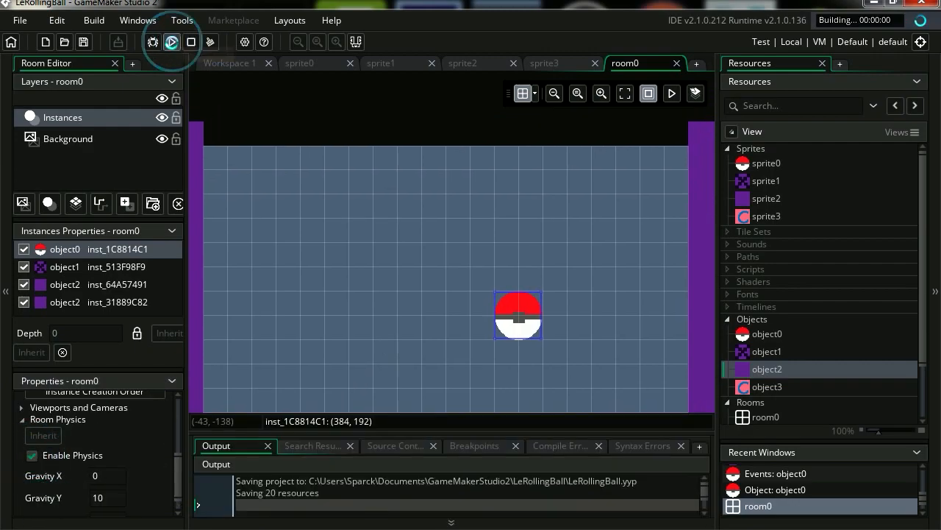
pyautogui.click(171, 42)
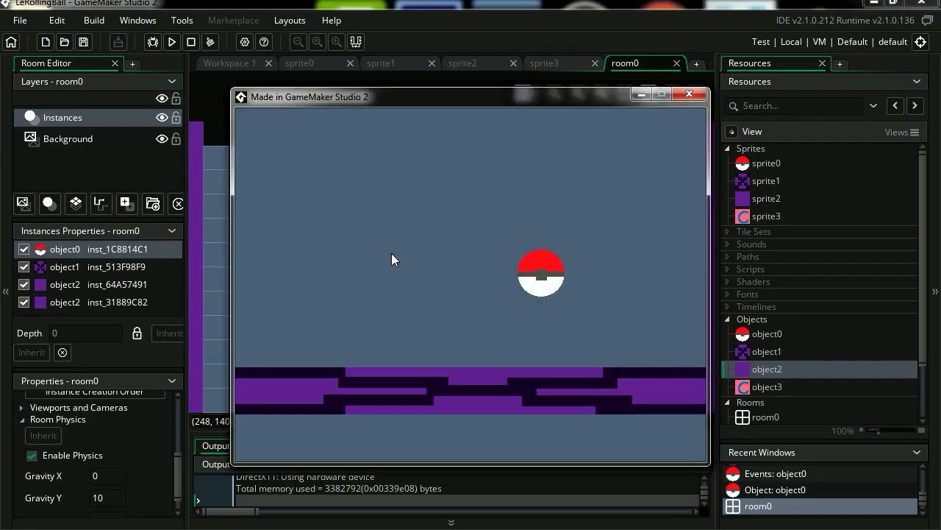
pyautogui.moveTo(679, 105)
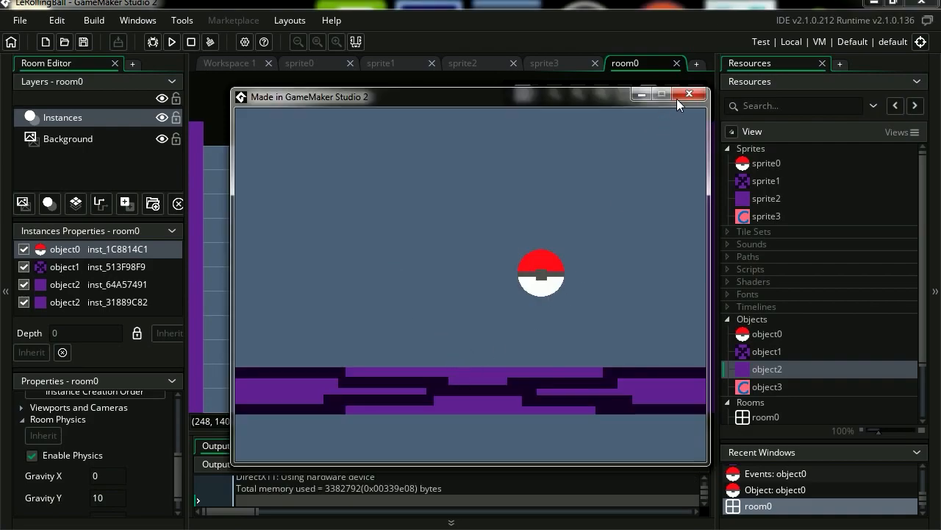
pyautogui.click(689, 94)
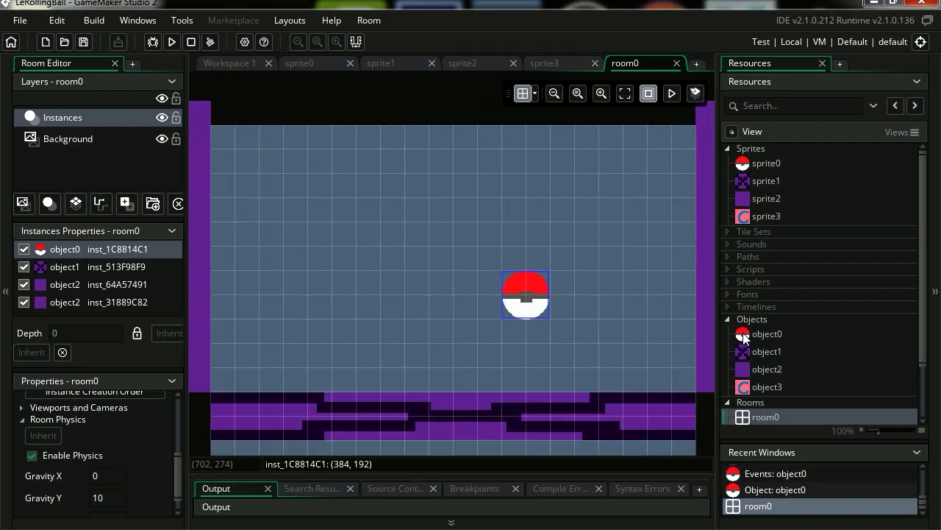
# - Turn on Uses Physics for the Pokéball object0 and open Modify Collision Shape
pyautogui.doubleClick(768, 333)
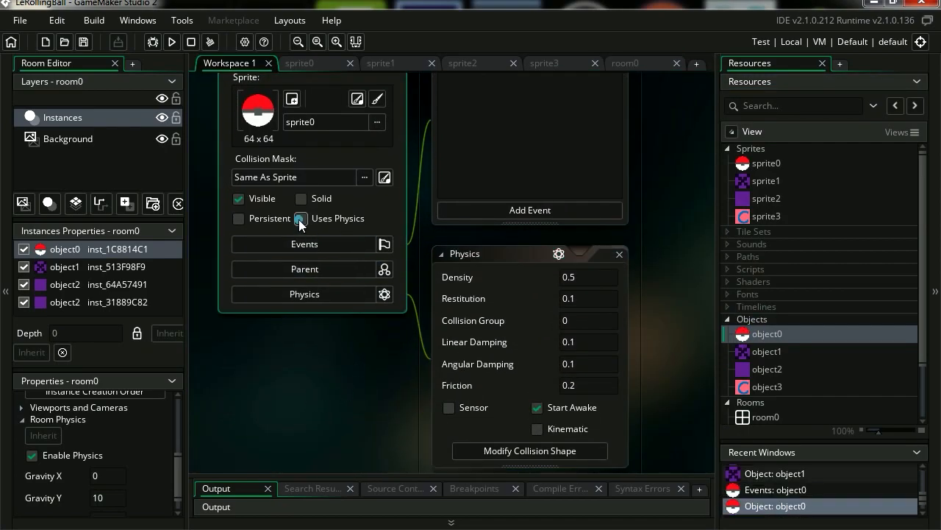
pyautogui.click(301, 219)
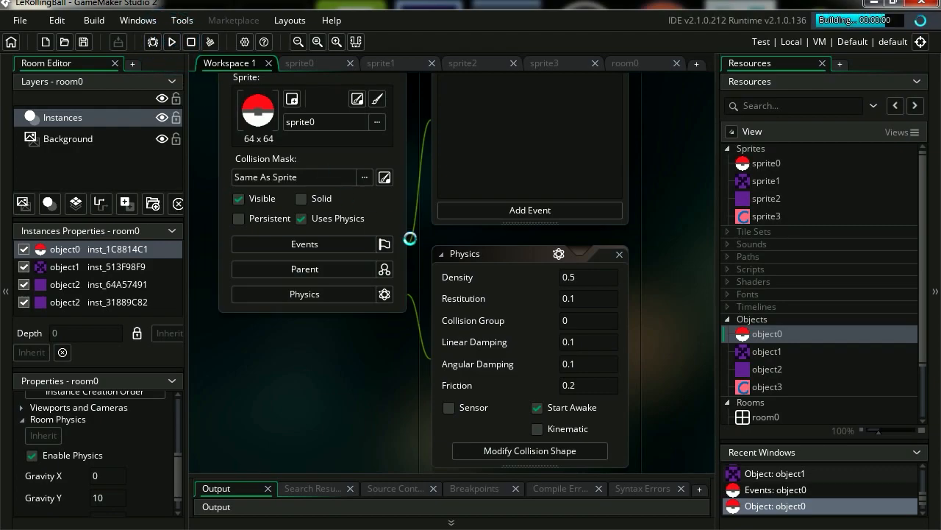
pyautogui.click(530, 450)
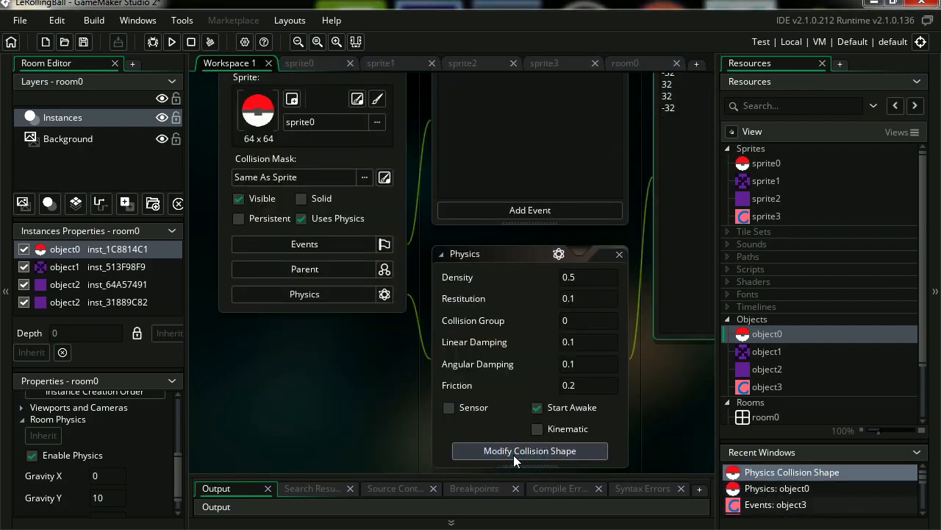
# - Centre the view and fit the Pokéball's collision box over the ball
pyautogui.click(530, 450)
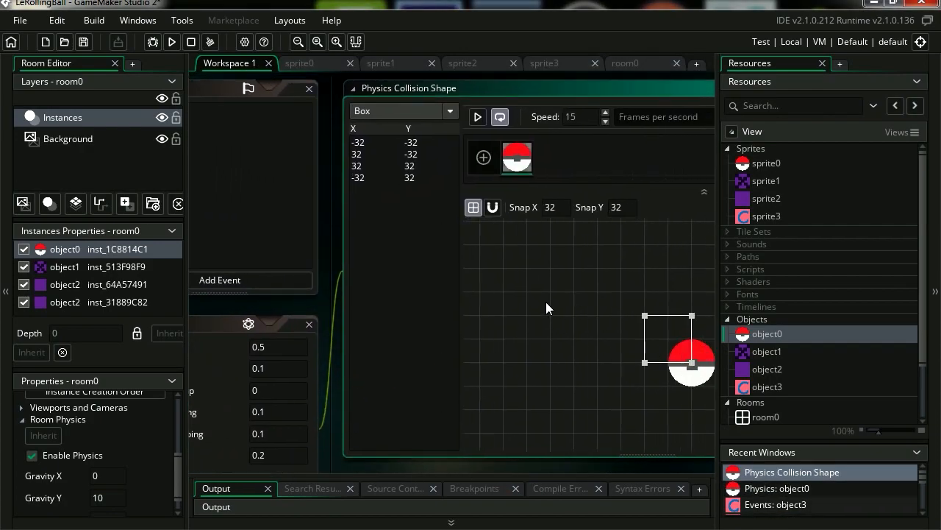
pyautogui.moveTo(687, 349); pyautogui.dragTo(581, 345)
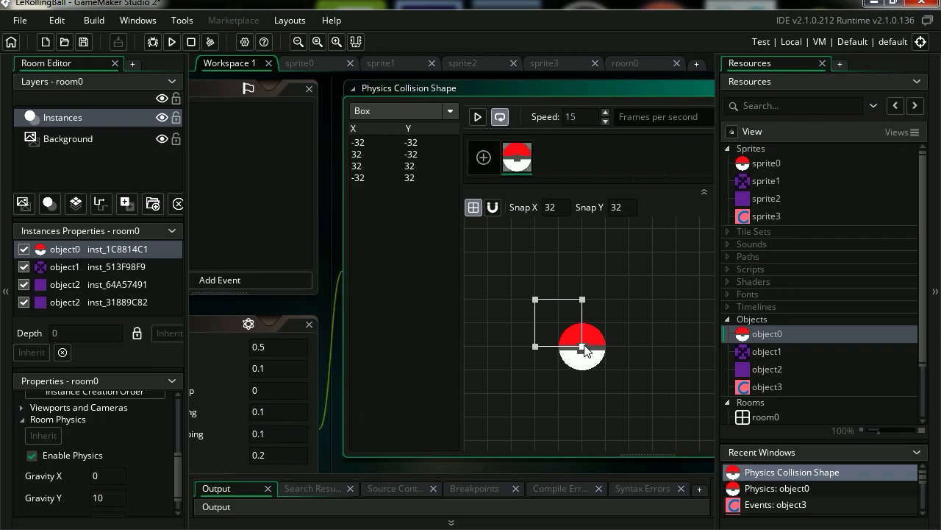
pyautogui.moveTo(560, 350); pyautogui.dragTo(604, 366)
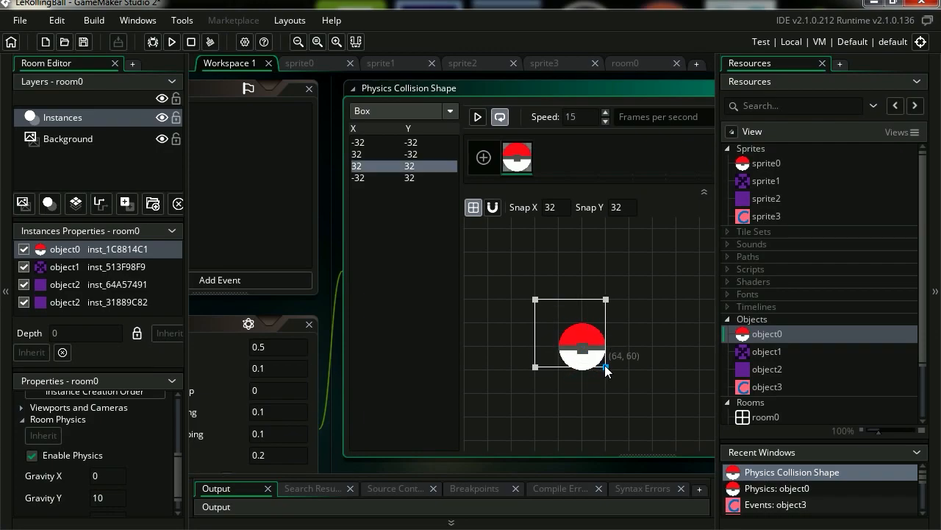
pyautogui.moveTo(605, 367); pyautogui.dragTo(535, 299)
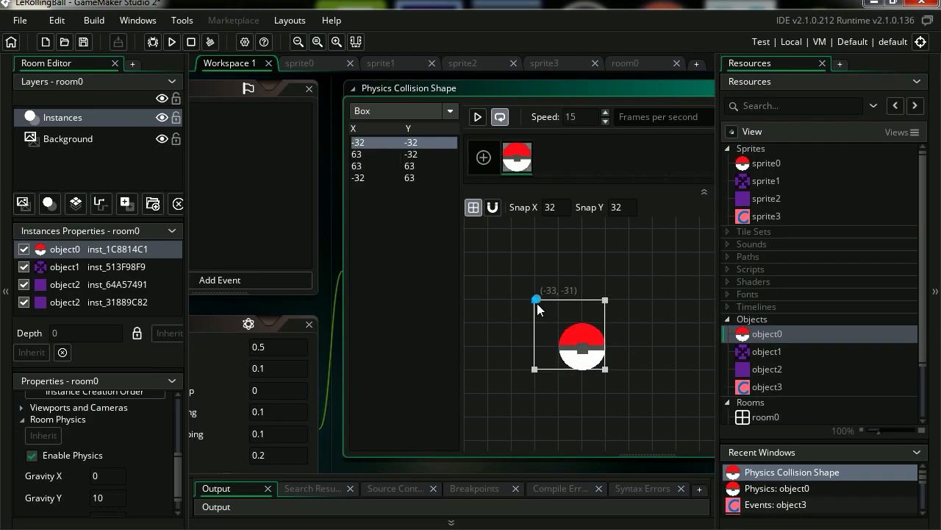
pyautogui.moveTo(535, 299); pyautogui.dragTo(560, 325)
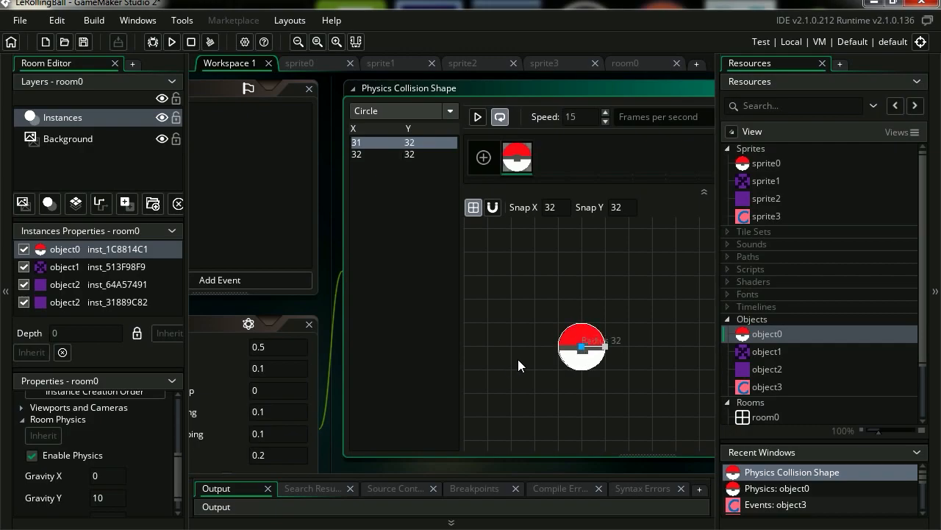
pyautogui.moveTo(758, 426)
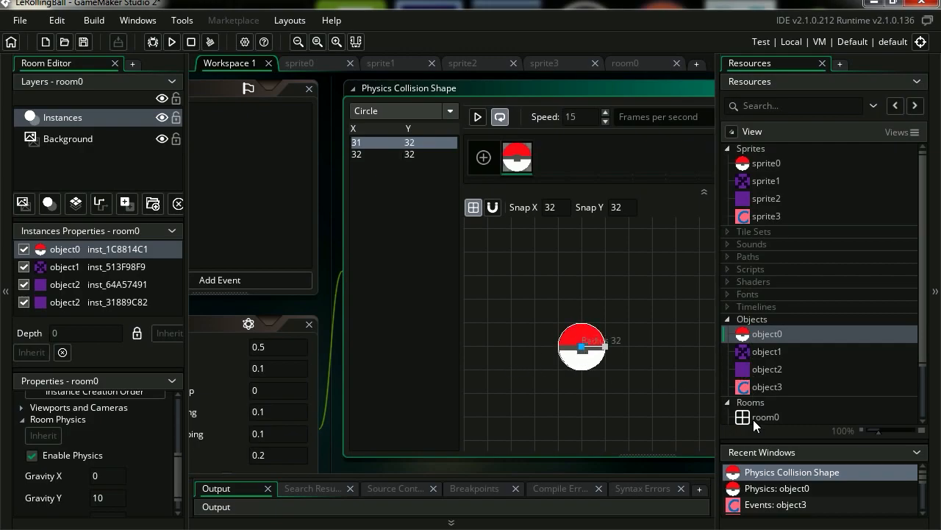
# - Open room0 and confirm a new background colour
pyautogui.click(171, 42)
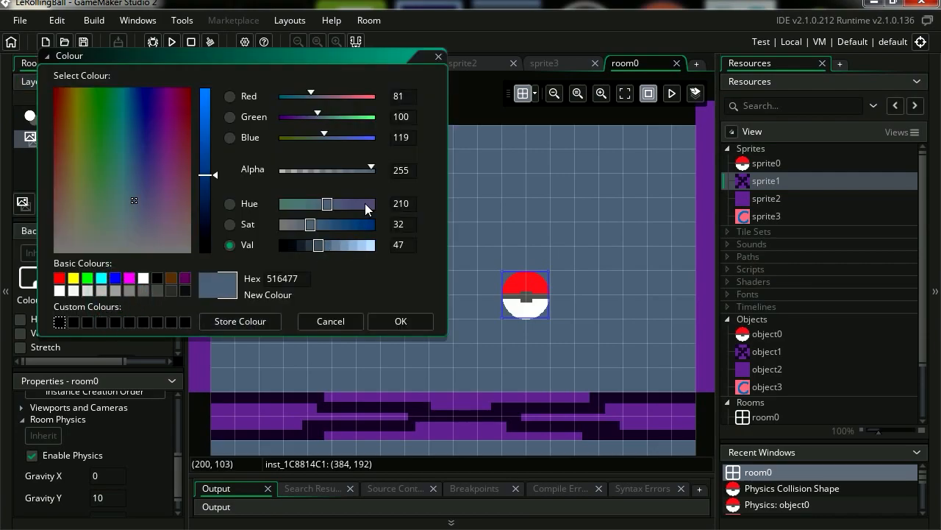
pyautogui.click(400, 321)
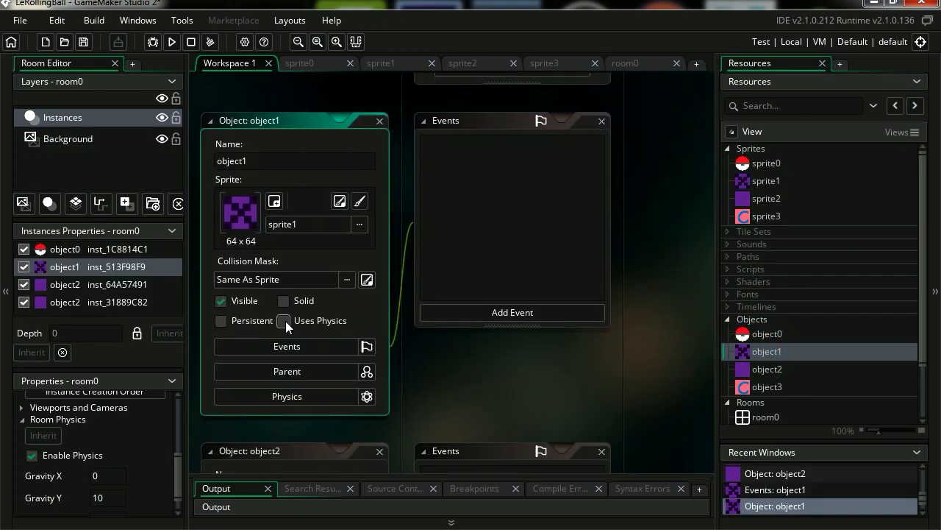
# - Enable physics on object1 and fit its collision box from 0,1 to 65,65
pyautogui.click(283, 320)
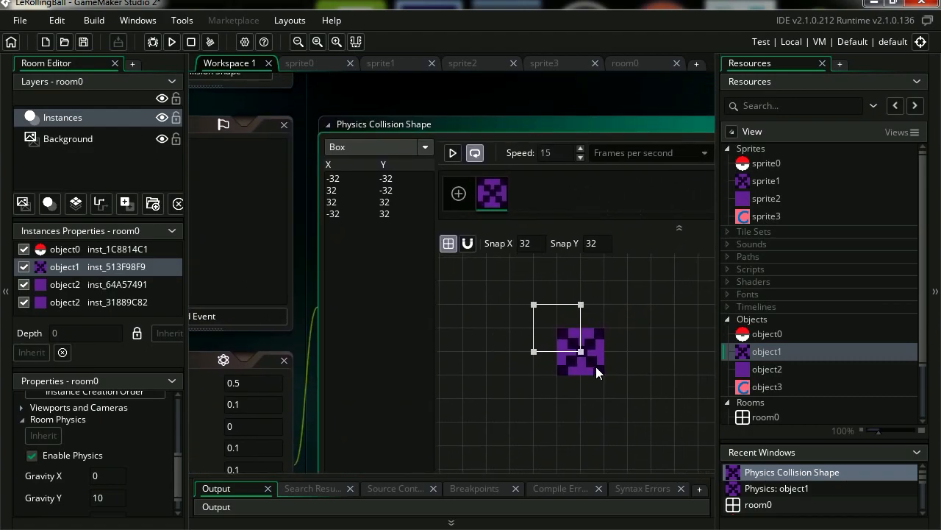
pyautogui.moveTo(581, 351); pyautogui.dragTo(607, 377)
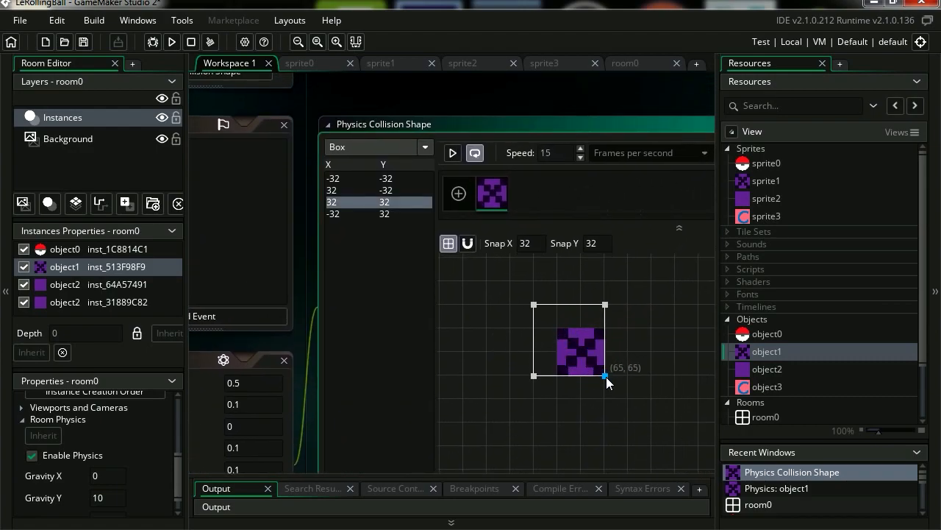
pyautogui.moveTo(606, 379); pyautogui.dragTo(556, 330)
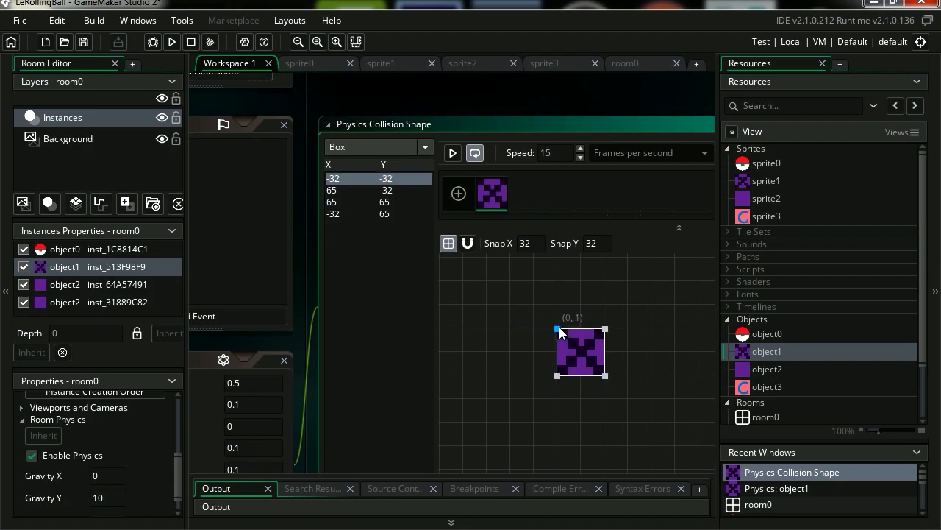
pyautogui.moveTo(557, 329); pyautogui.dragTo(571, 334)
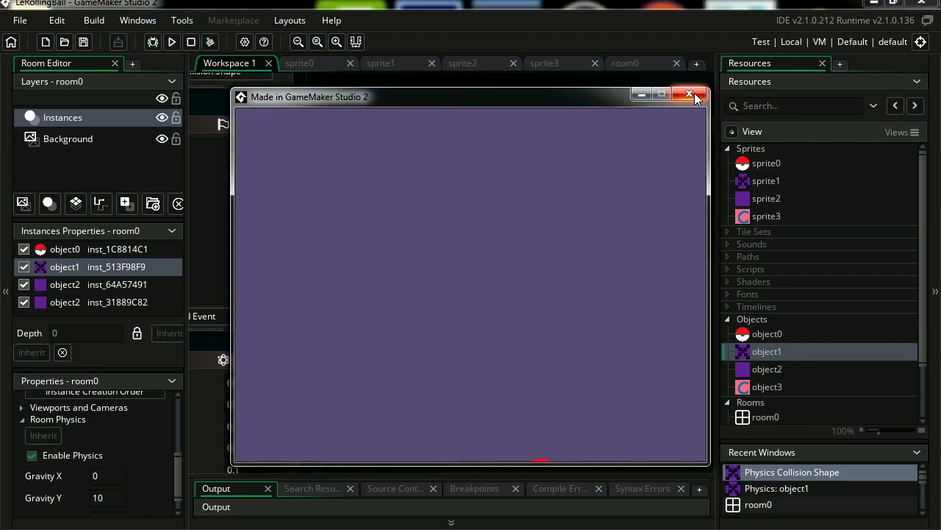
# - Test-run the game twice, closing the game window each time
pyautogui.click(690, 94)
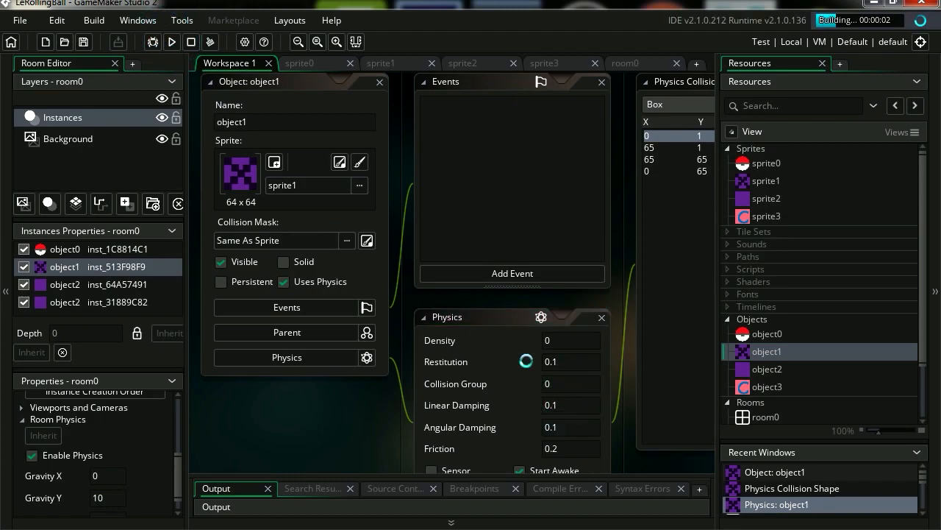
pyautogui.click(171, 42)
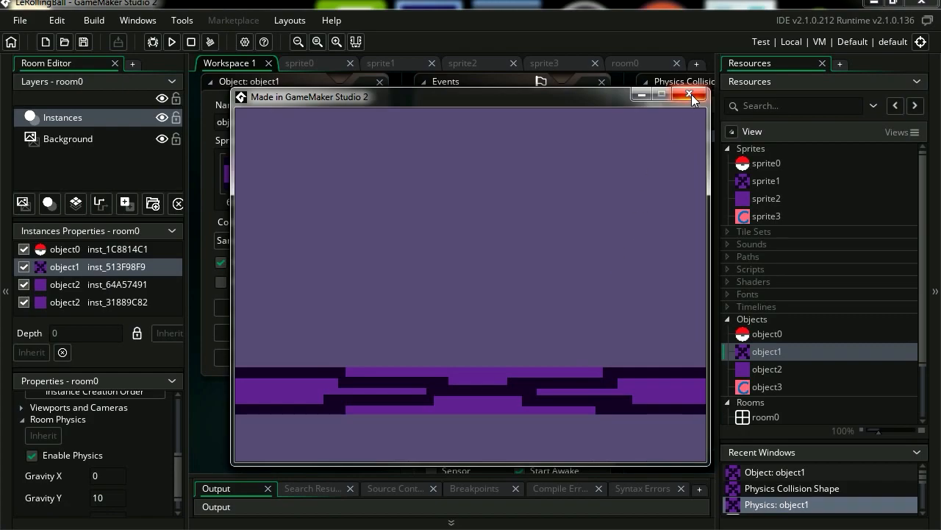
pyautogui.click(690, 94)
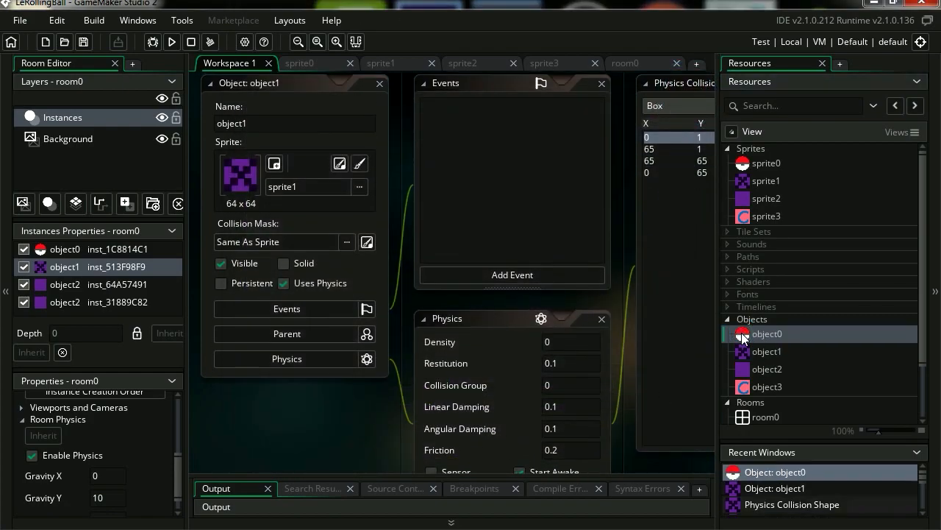
# - Add a Collision event with object1 to object0
pyautogui.click(767, 333)
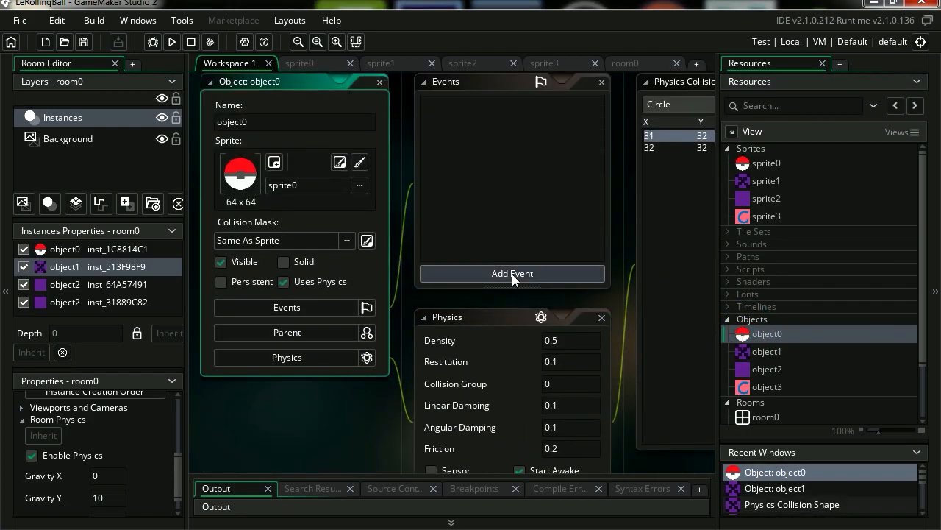
pyautogui.click(512, 273)
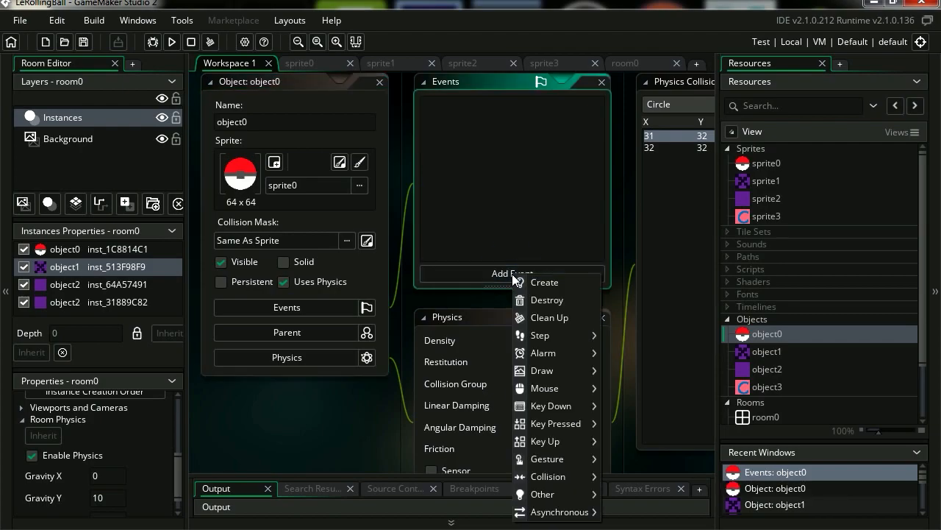
pyautogui.click(548, 476)
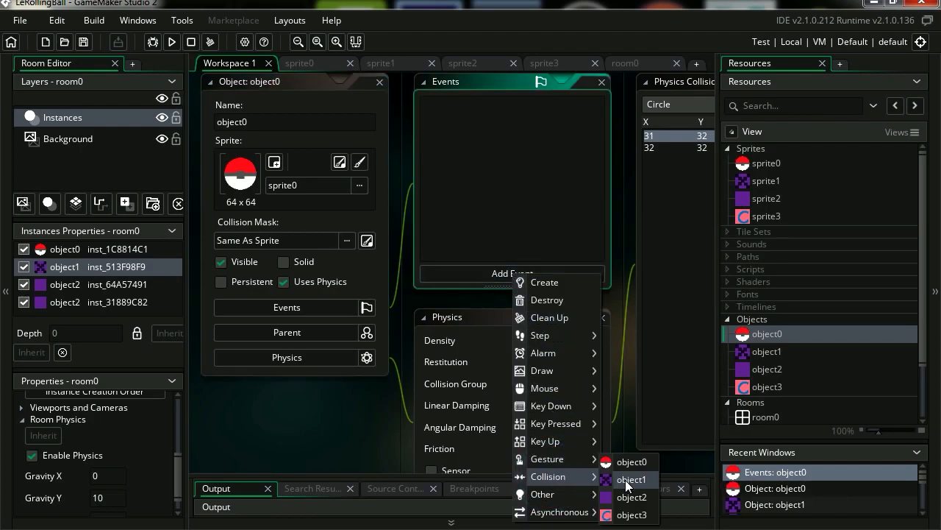
pyautogui.click(631, 479)
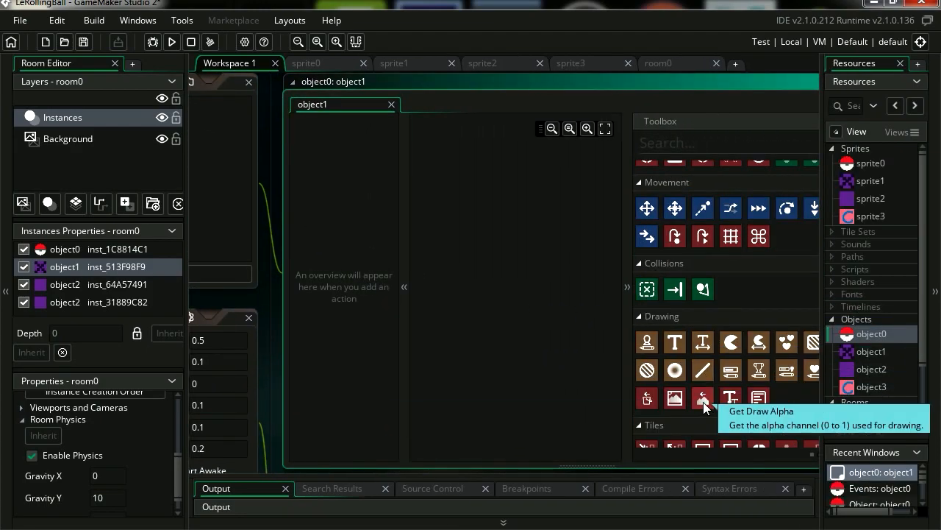
# - Add the Show Debug Message action and start a test build
pyautogui.scroll(-3)
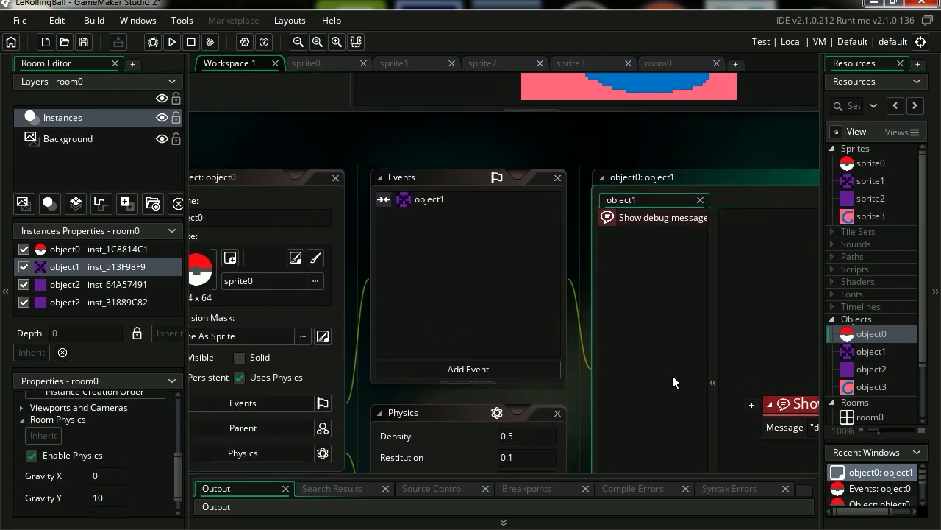
pyautogui.click(172, 42)
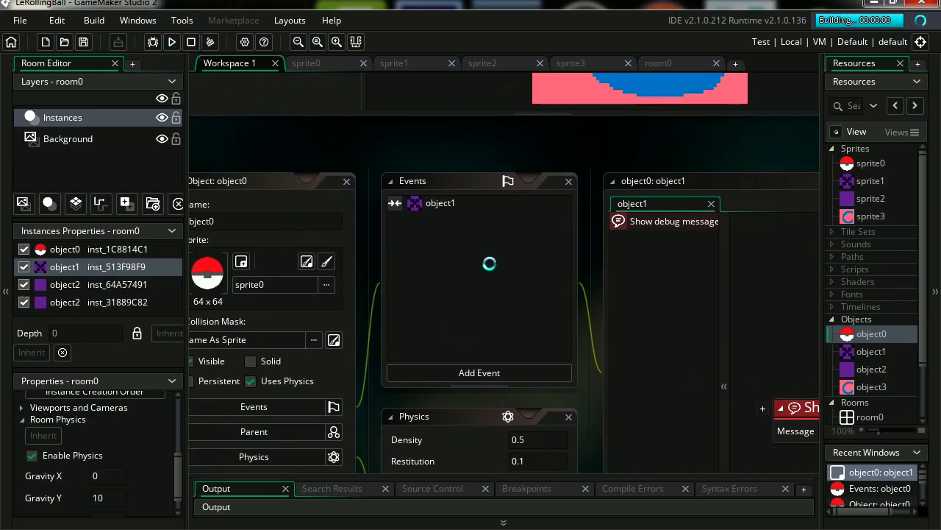
pyautogui.click(171, 42)
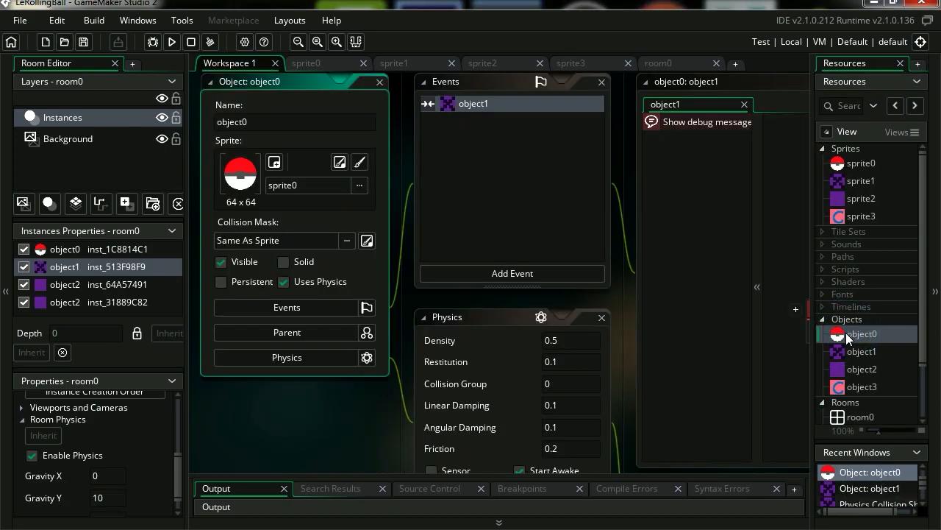
# - Add a Step event to object0 and insert the physics_apply_force function
pyautogui.click(512, 273)
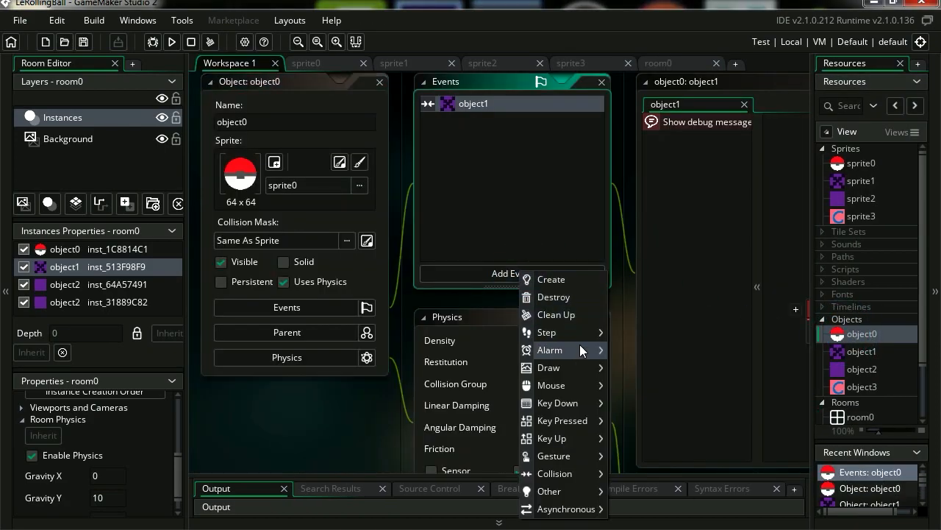
pyautogui.click(546, 332)
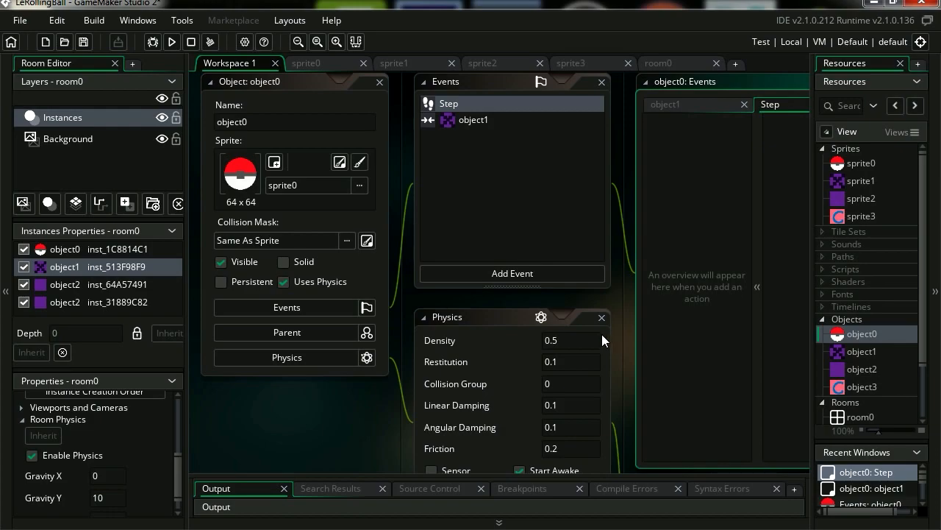
pyautogui.moveTo(696, 317)
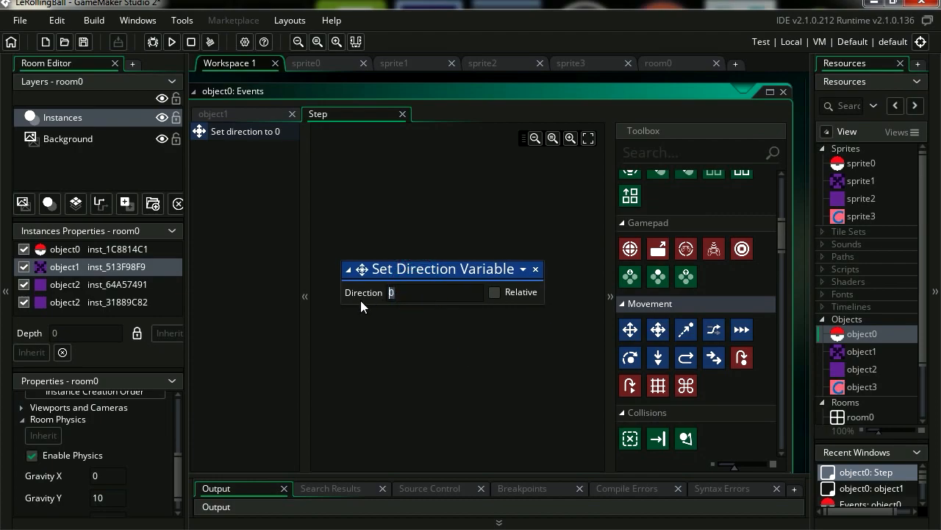
pyautogui.write('physics')
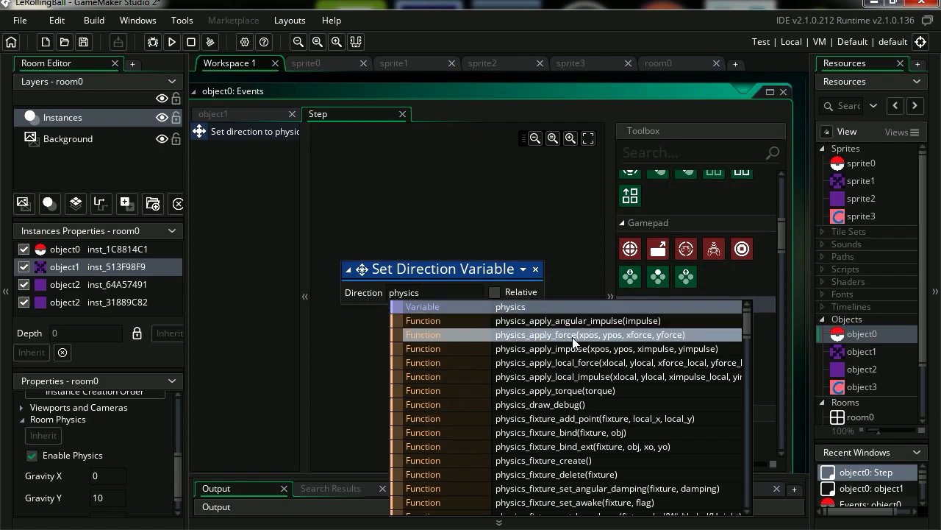
pyautogui.click(589, 334)
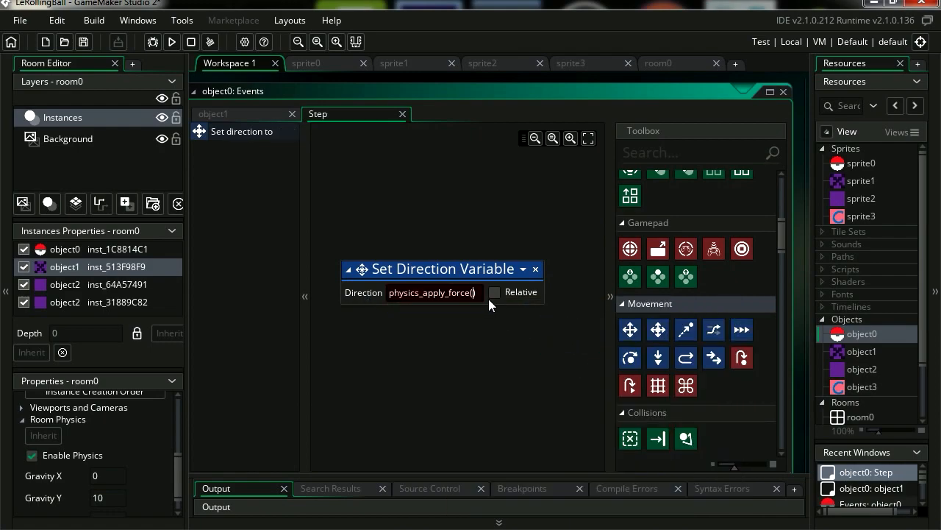
# - Fill in the force arguments so it reads physics_apply_force(x,y,0,-500)
pyautogui.click(495, 292)
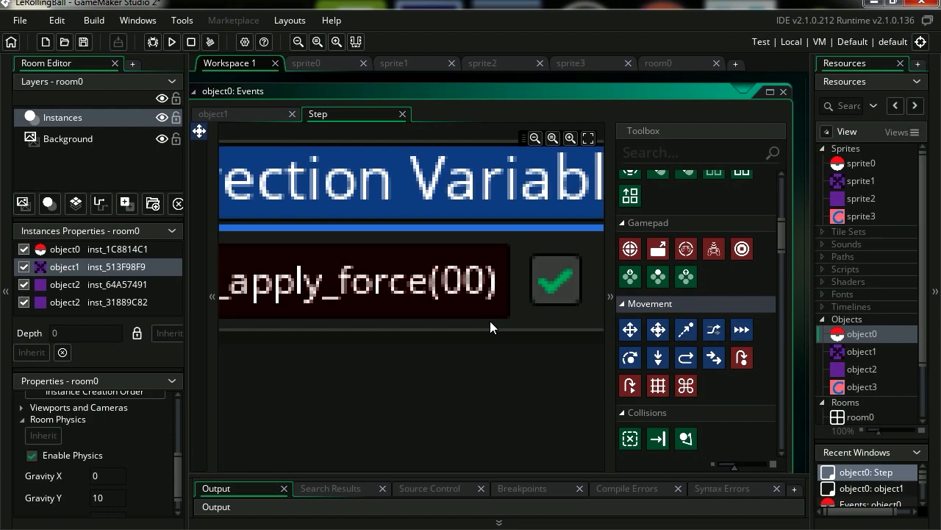
pyautogui.write('000')
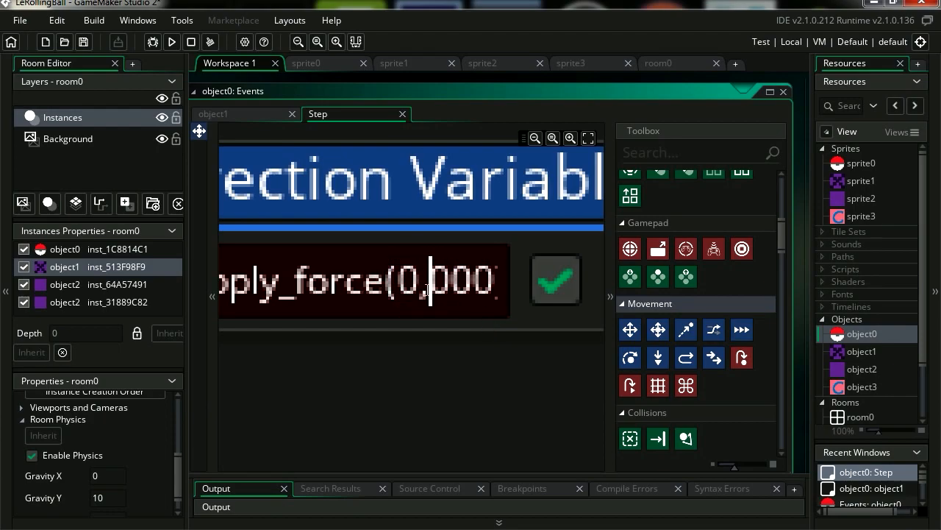
pyautogui.write(',0,0)')
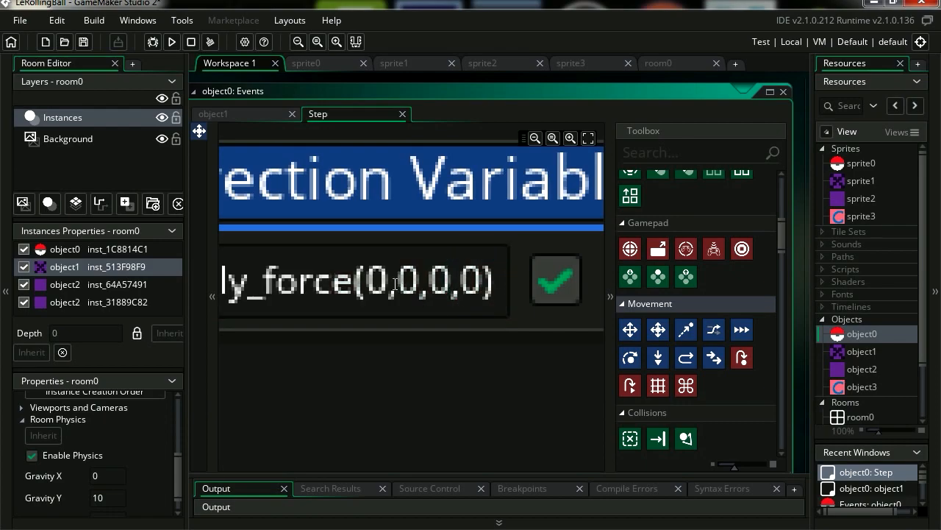
pyautogui.write('x,y')
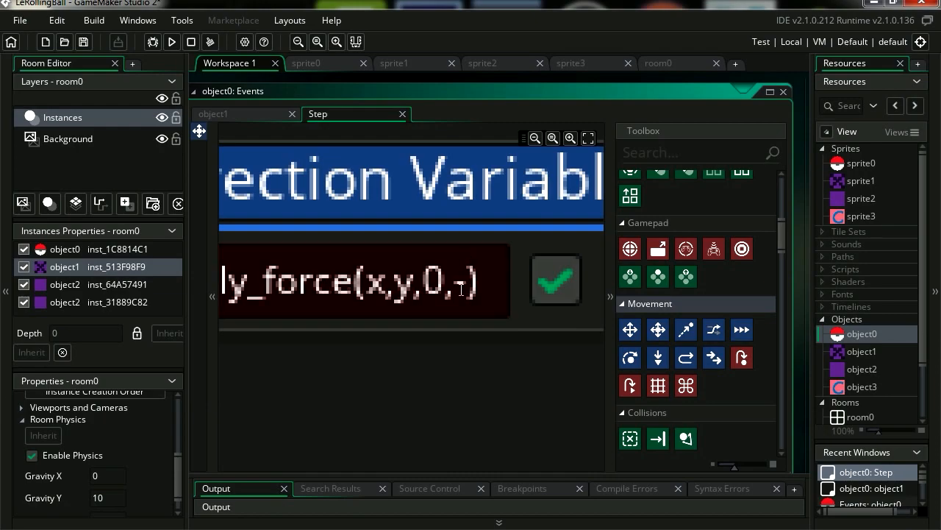
pyautogui.write('-40')
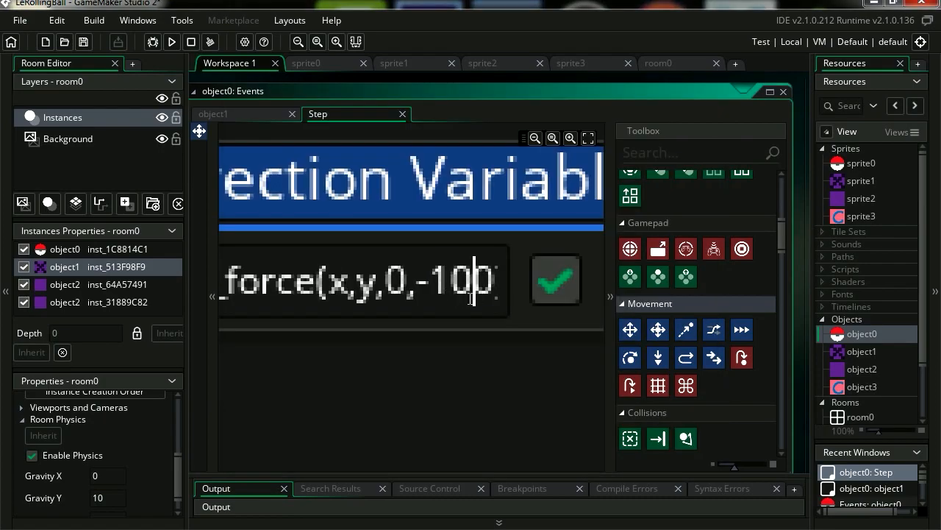
# - Test-run the game, then close the game window
pyautogui.click(172, 41)
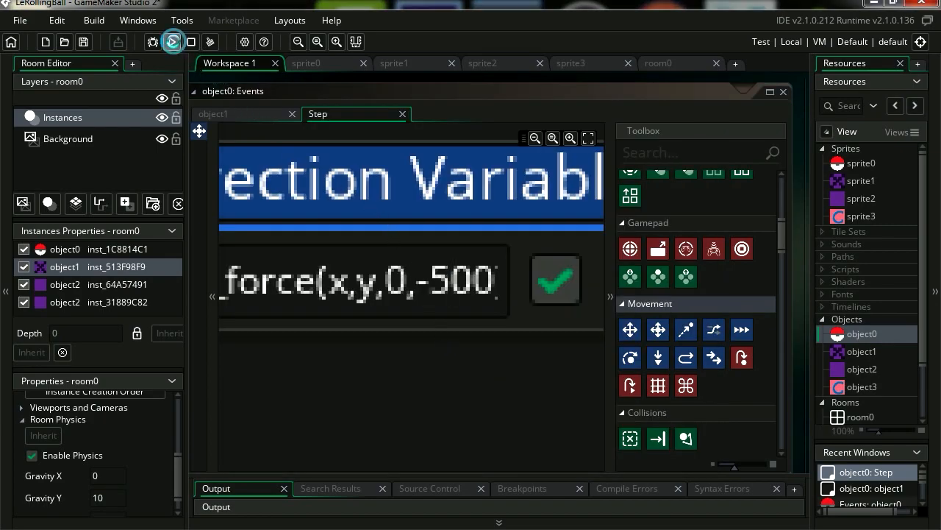
pyautogui.click(173, 41)
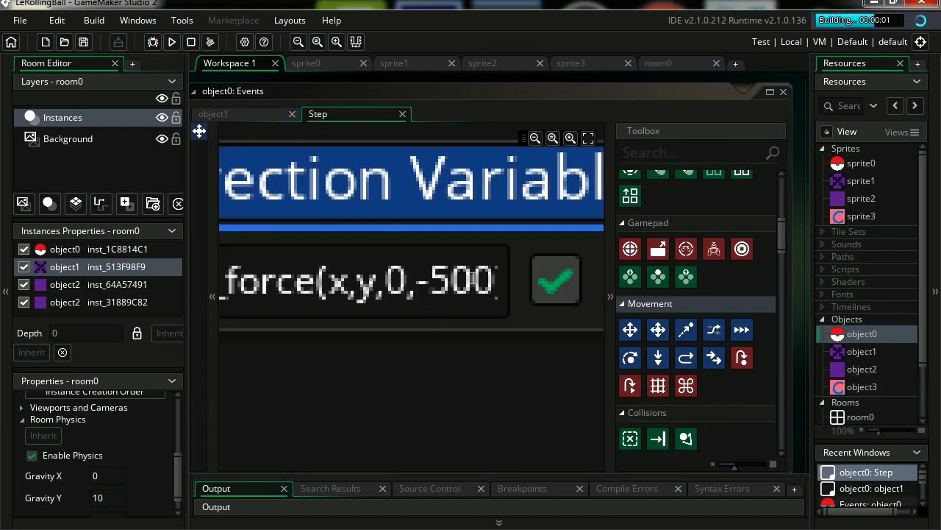
pyautogui.click(171, 42)
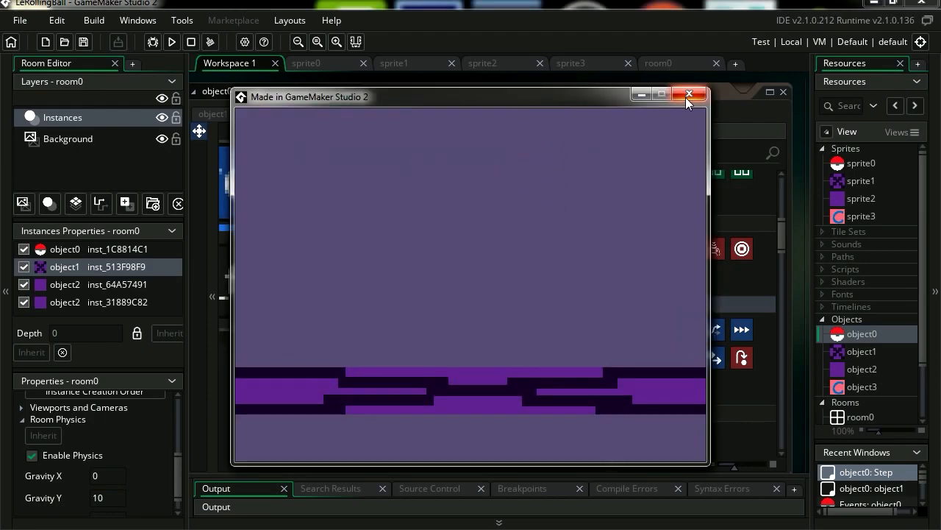
pyautogui.click(689, 94)
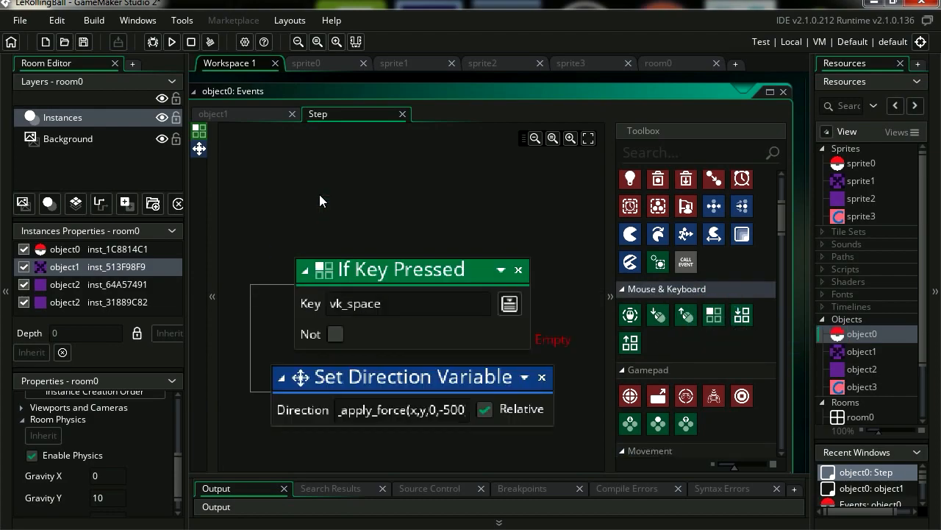
# - Make the Up arrow the jump key and test it in a run
pyautogui.moveTo(411, 377); pyautogui.dragTo(508, 377)
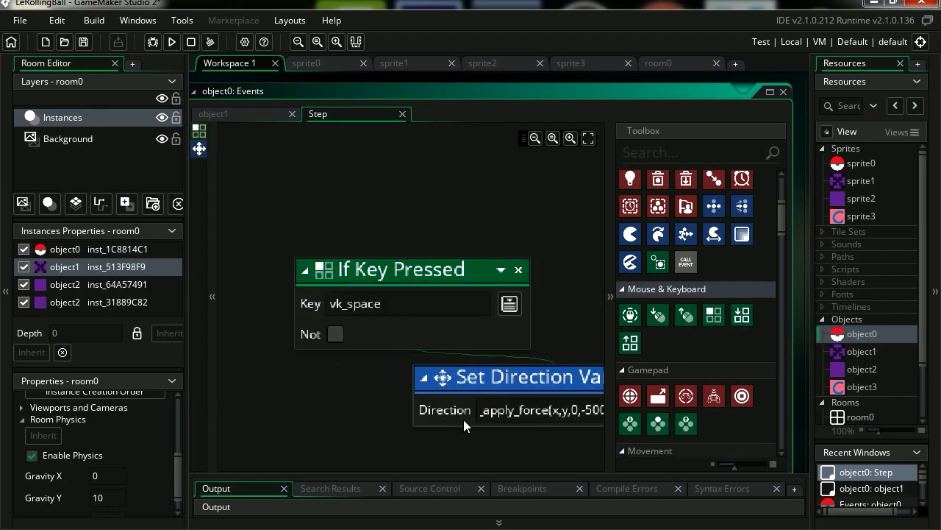
pyautogui.click(509, 303)
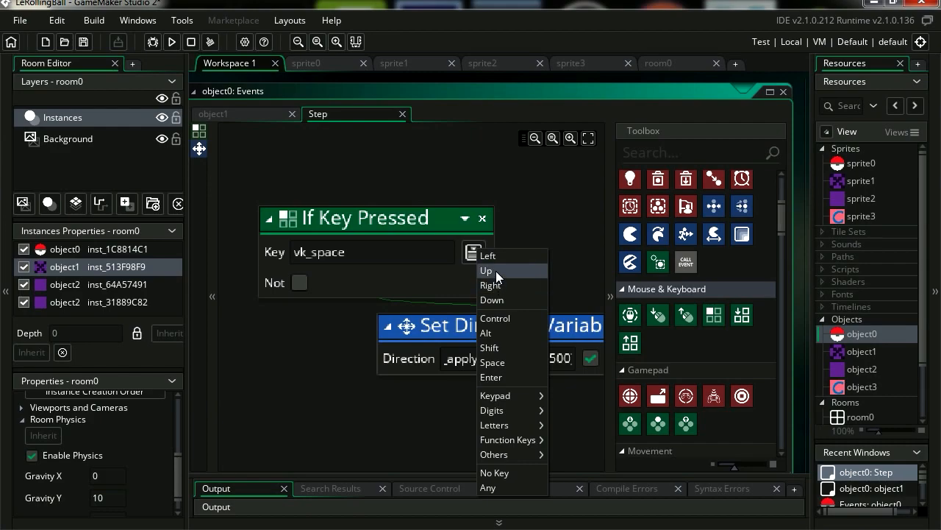
pyautogui.click(486, 270)
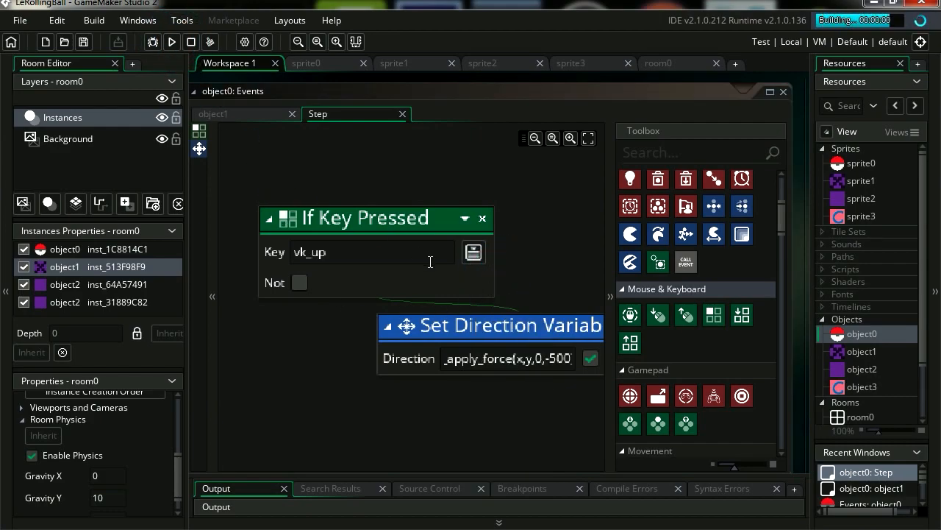
pyautogui.click(171, 42)
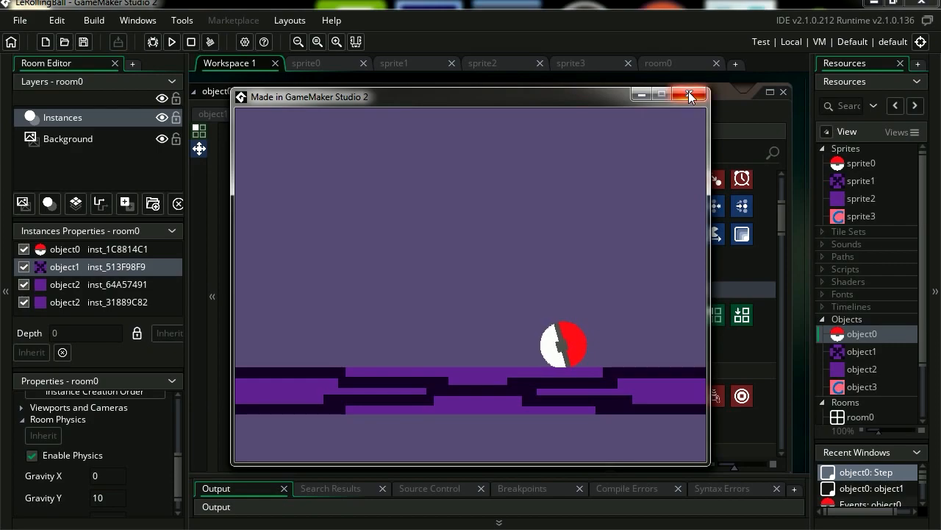
pyautogui.click(690, 94)
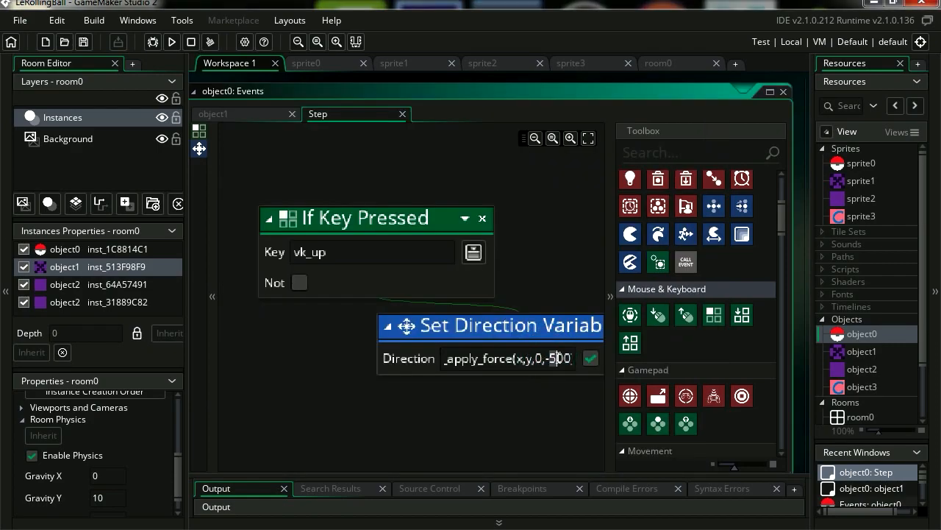
pyautogui.moveTo(587, 423)
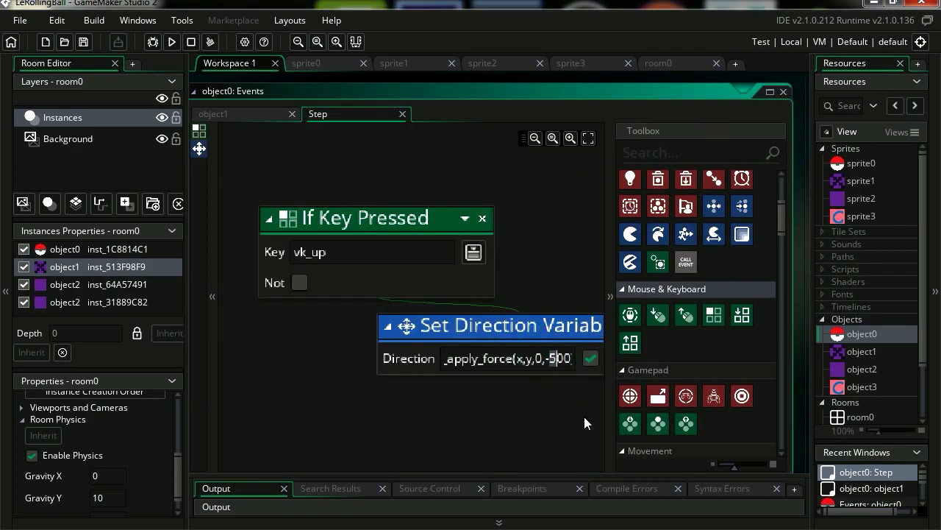
# - Change the upward force value to -350 and test the jump again
pyautogui.write('300')
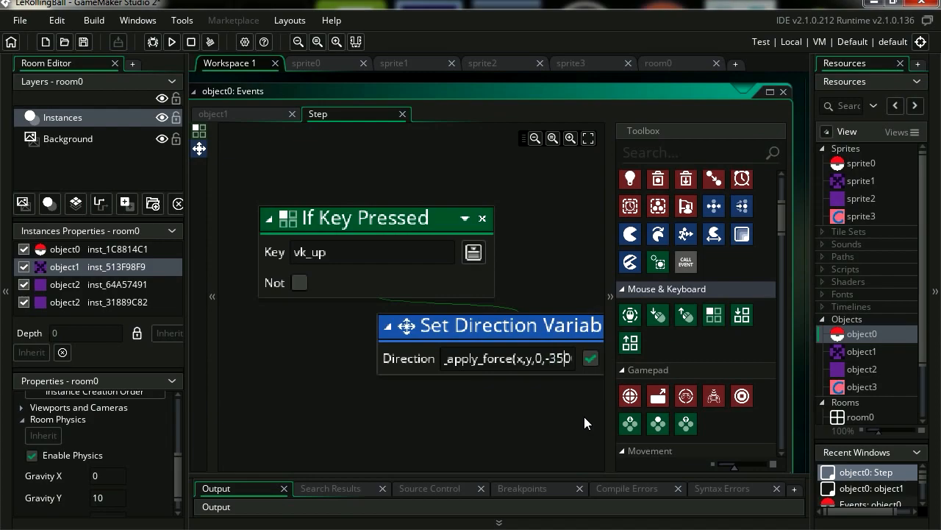
pyautogui.click(171, 42)
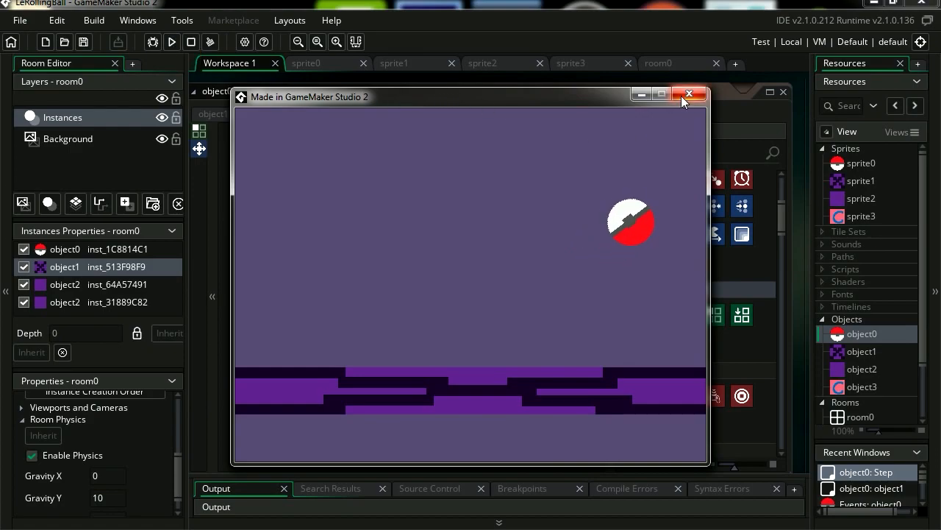
pyautogui.click(689, 93)
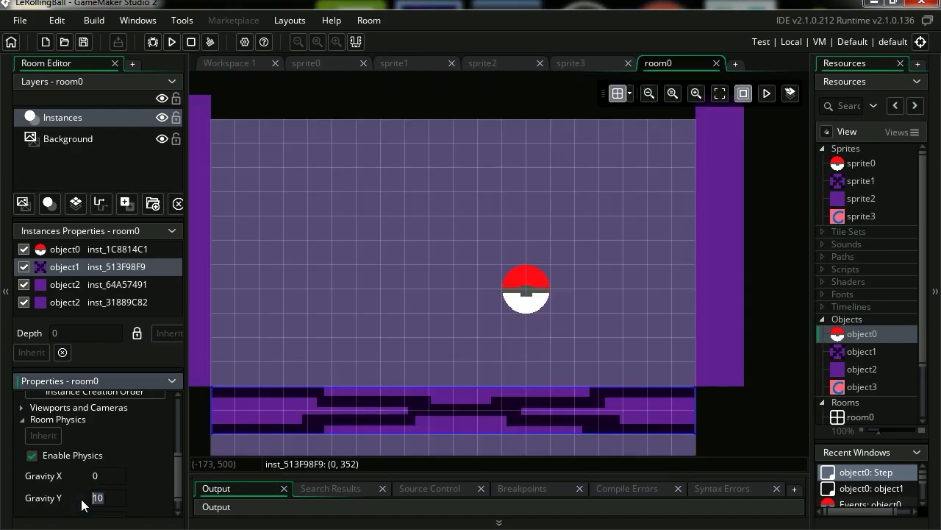
# - Set room0 Gravity Y to 30 and open object0's Physics panel
pyautogui.write('30')
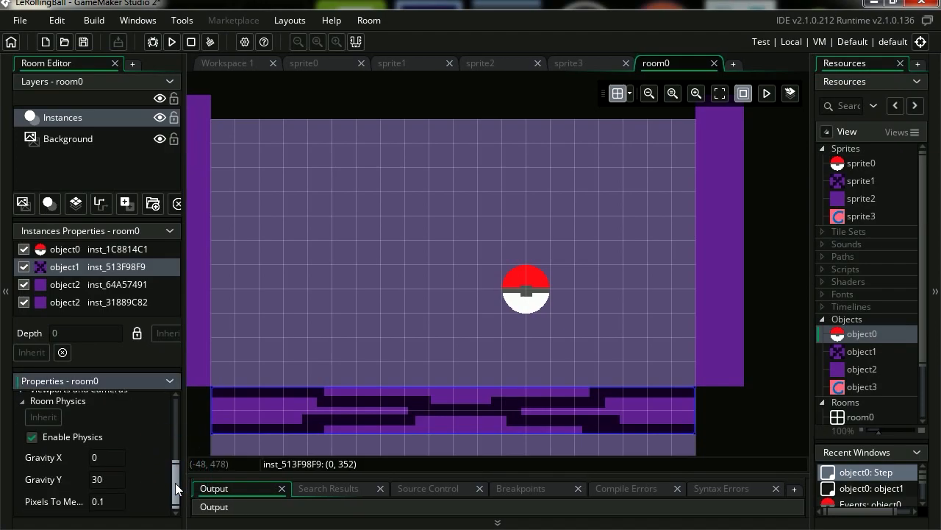
pyautogui.click(152, 42)
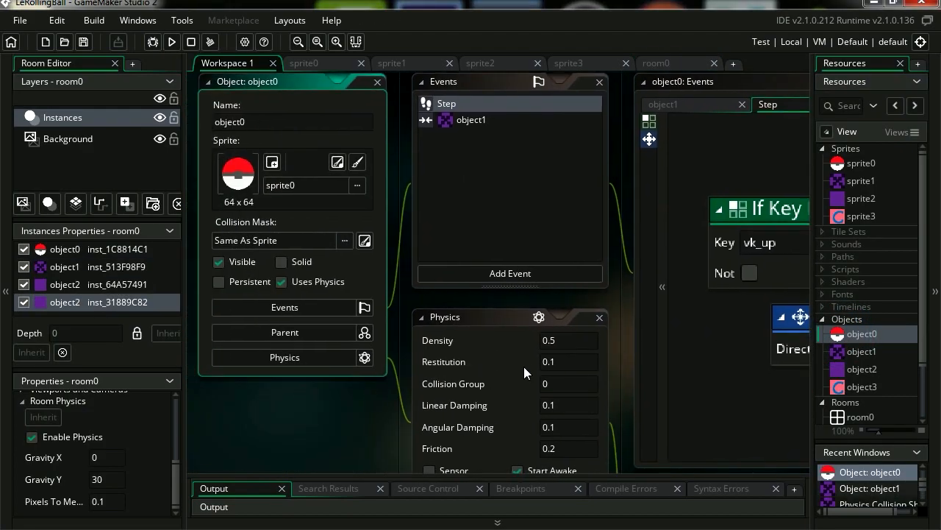
# - Open object2 and scroll through the Toolbox in its event editor
pyautogui.click(510, 273)
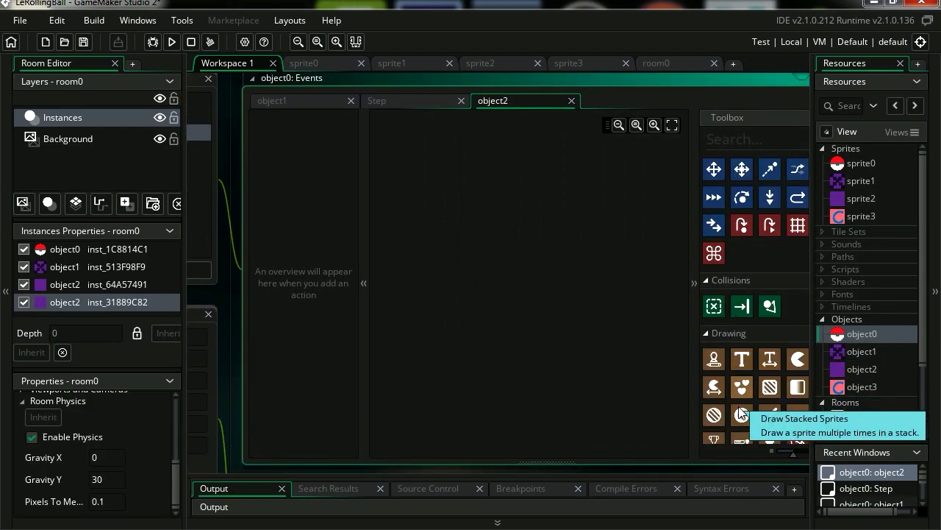
pyautogui.scroll(-3)
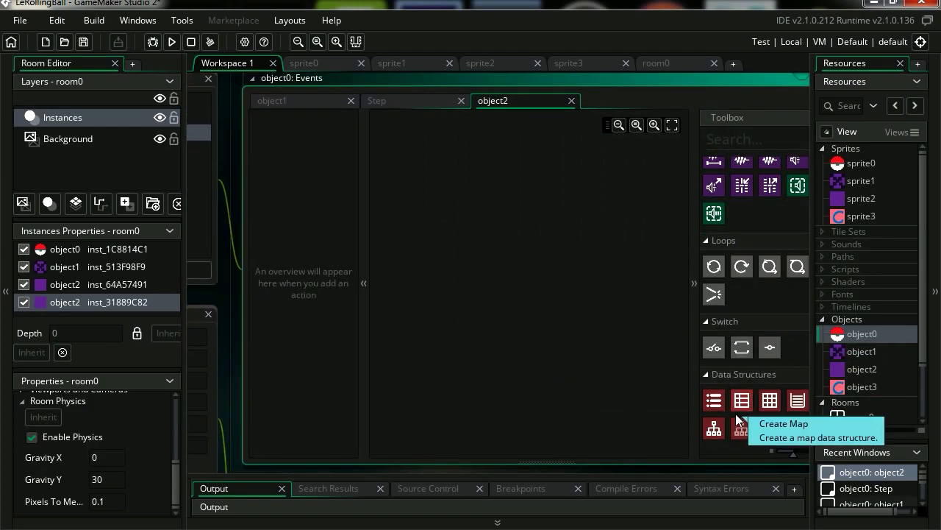
pyautogui.scroll(-3)
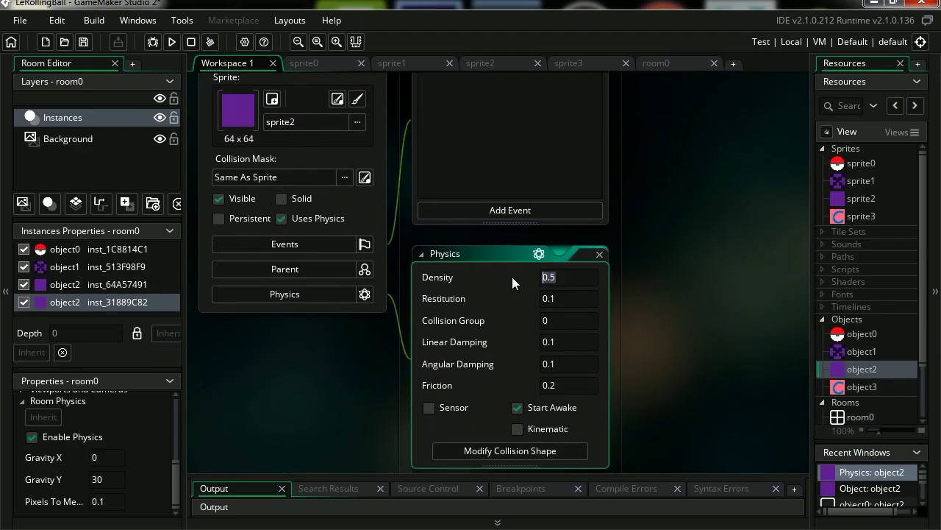
# - Set object2 density to 0 and drag its collision box over the purple square
pyautogui.write('0')
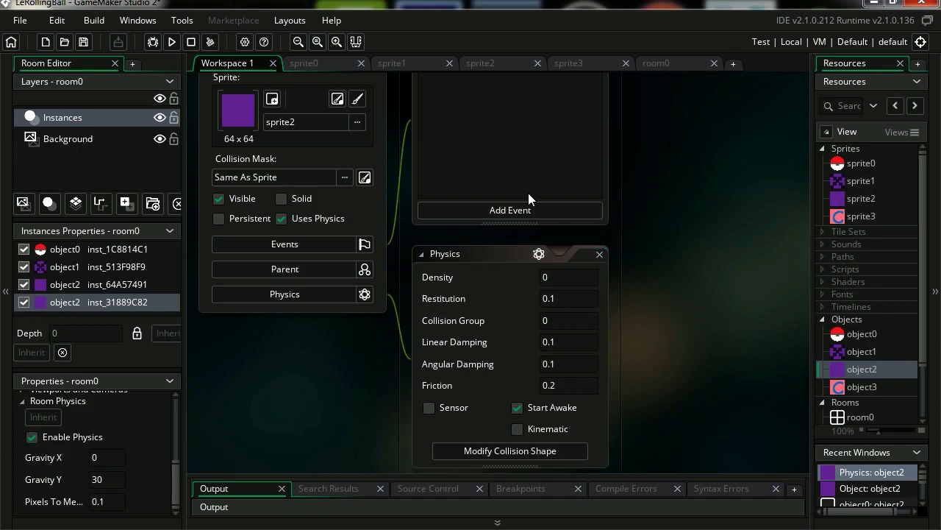
pyautogui.click(172, 41)
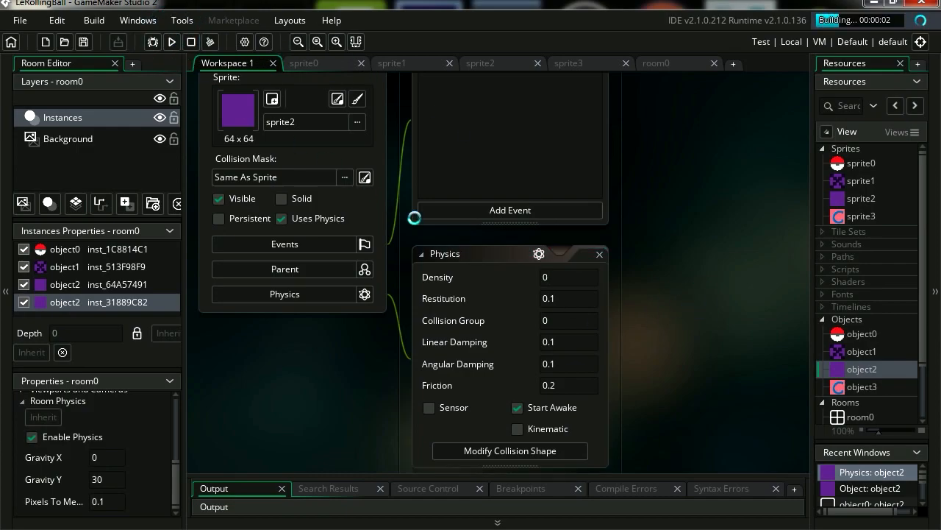
pyautogui.click(509, 450)
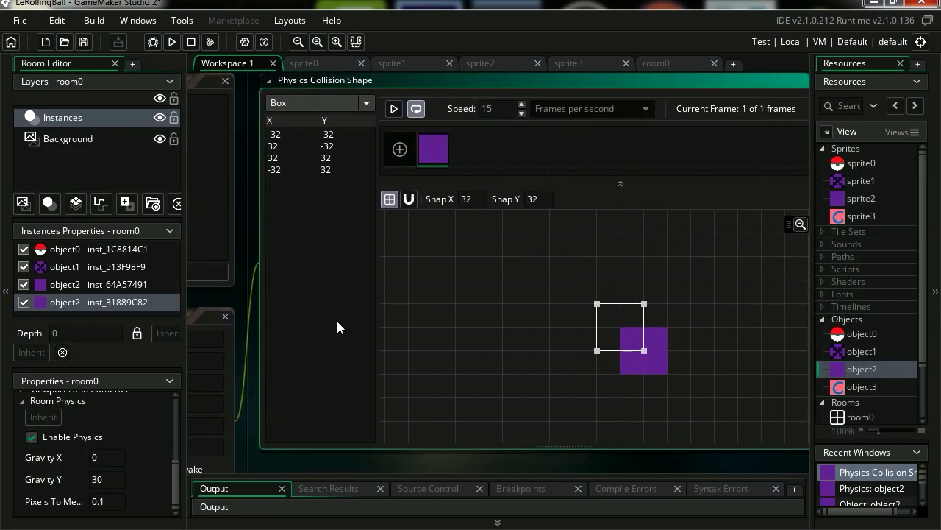
pyautogui.moveTo(597, 304); pyautogui.dragTo(614, 329)
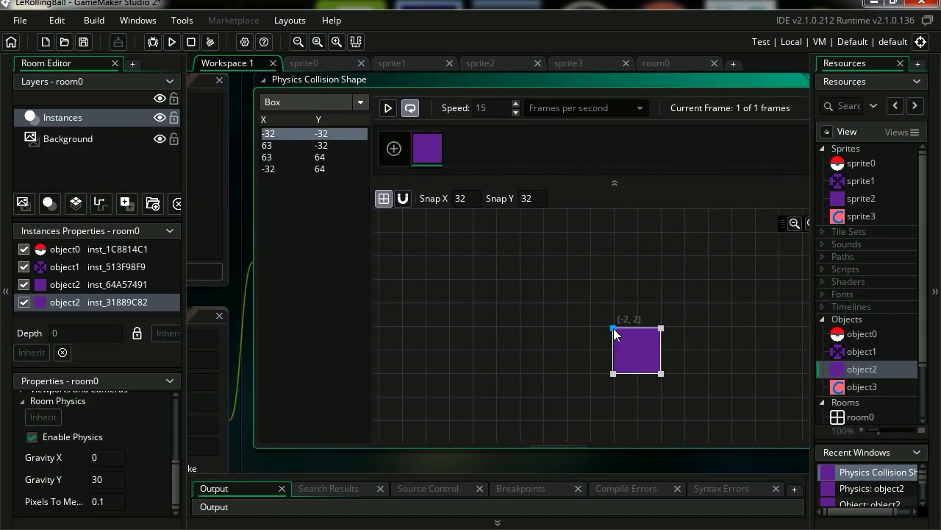
# - Test the static walls in a run, then reopen the Pokéball's Step event
pyautogui.click(171, 41)
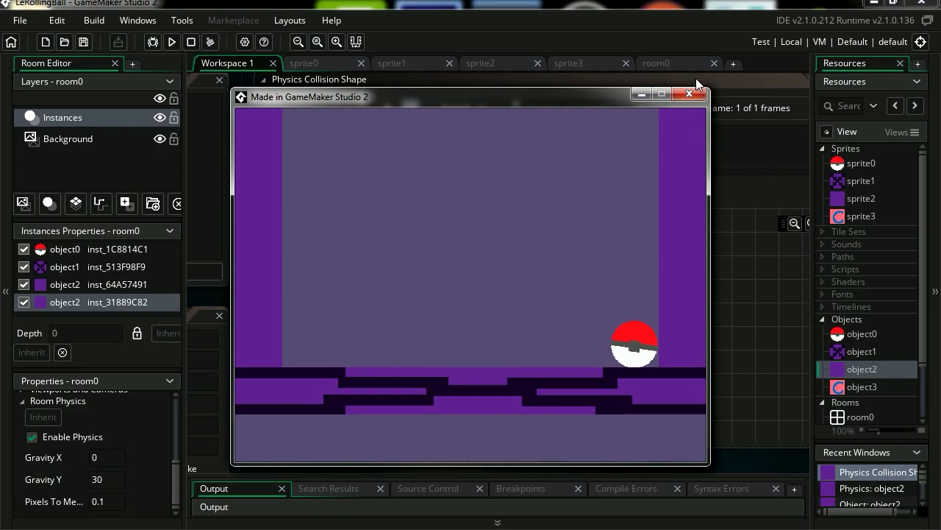
pyautogui.click(689, 94)
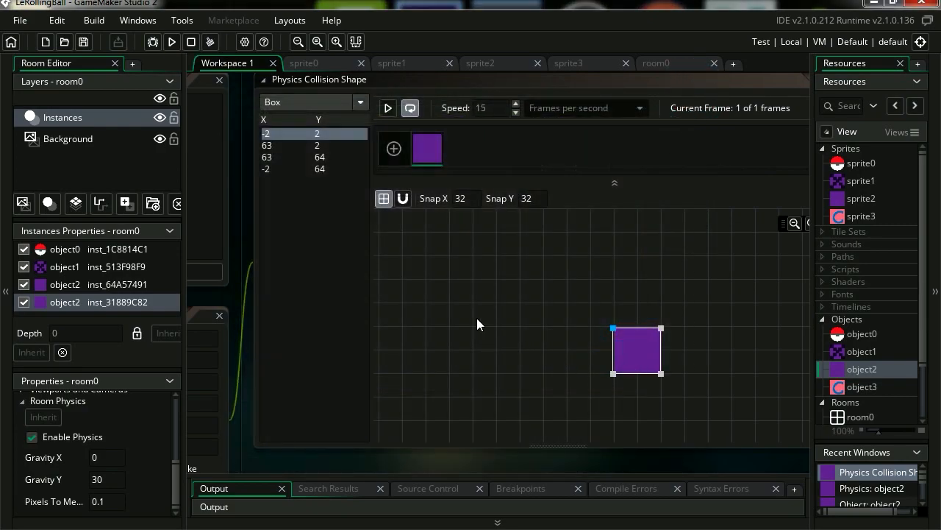
pyautogui.doubleClick(862, 333)
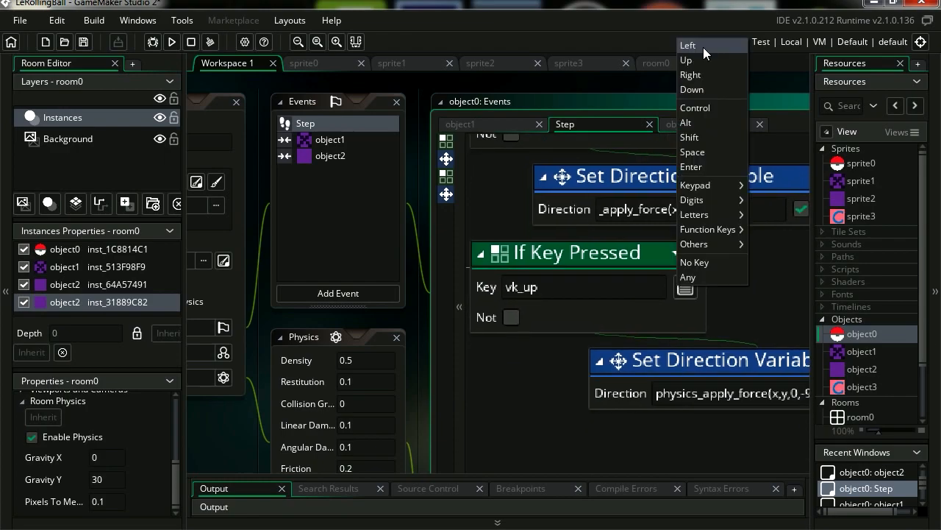
# - Check vk_left and apply physics_apply_torque(-6500), then run the game
pyautogui.click(687, 44)
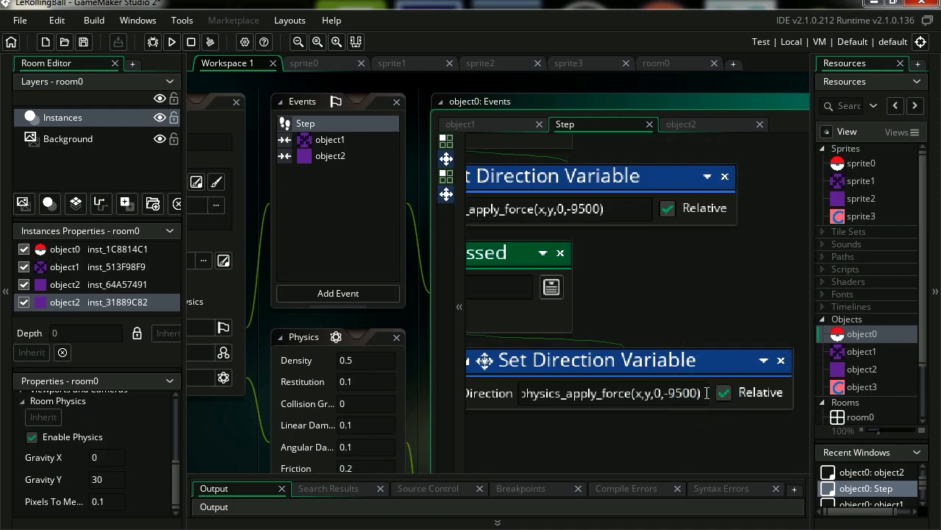
pyautogui.tripleClick(613, 392)
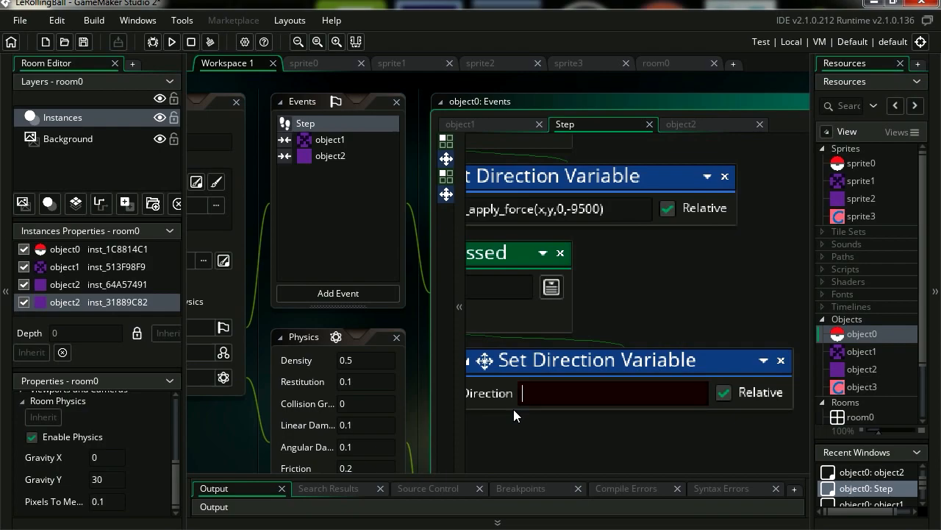
pyautogui.write('physic')
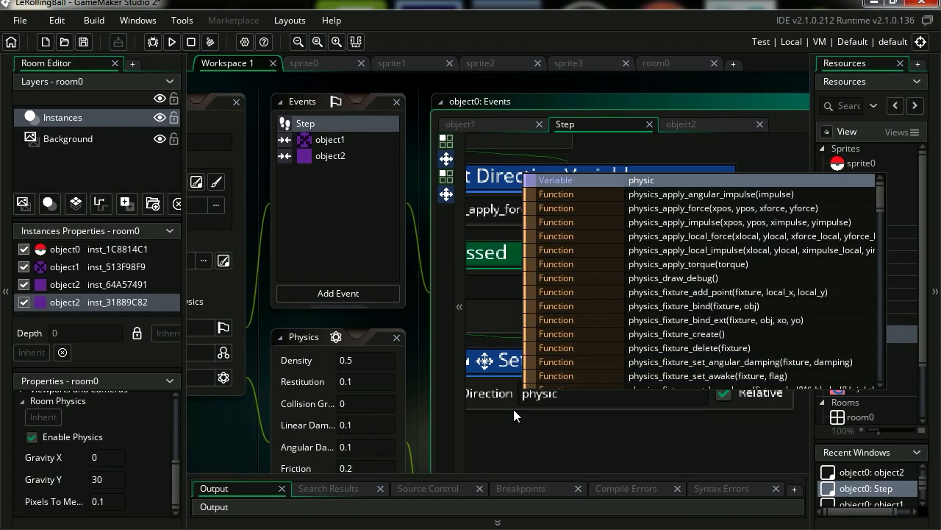
pyautogui.write('s')
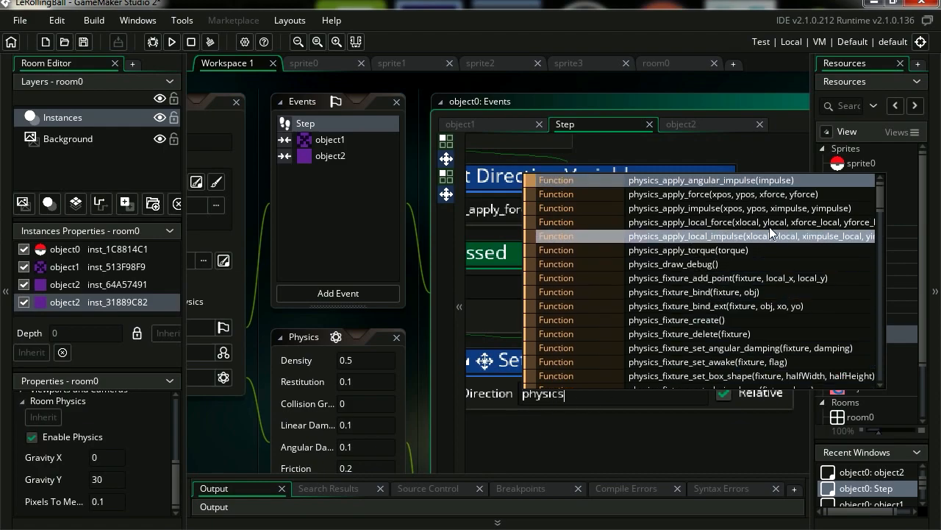
pyautogui.click(687, 250)
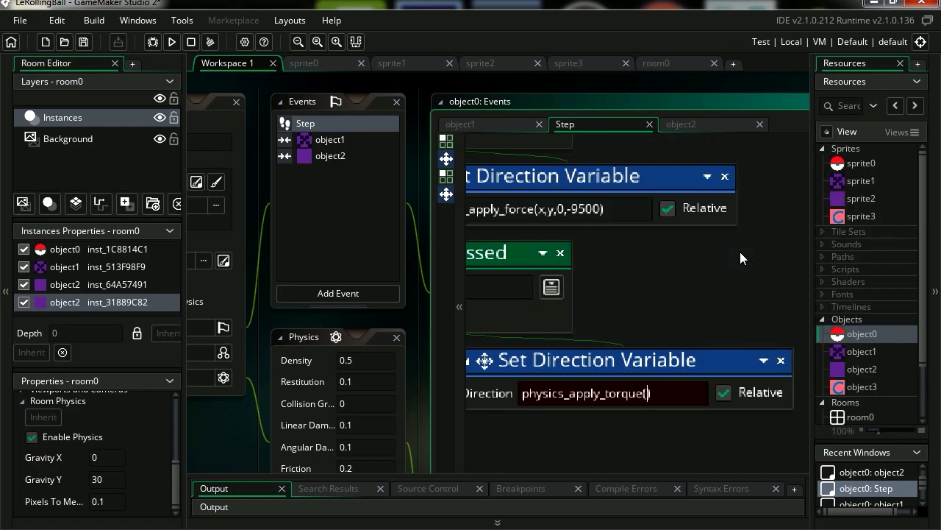
pyautogui.write('-6')
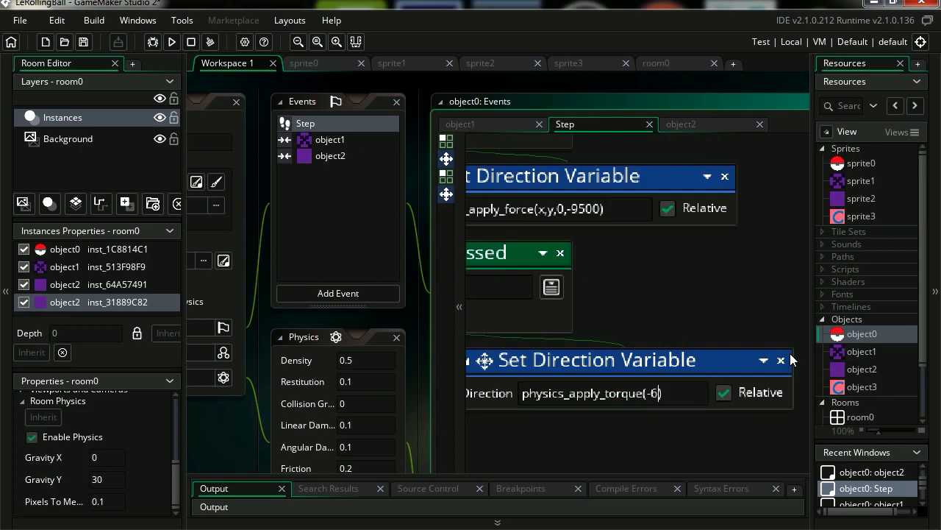
pyautogui.write('500')
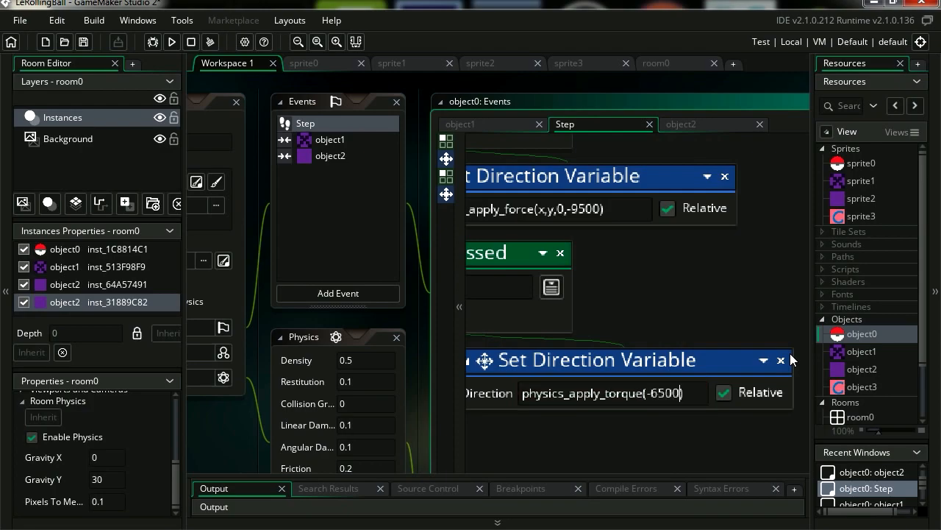
pyautogui.click(171, 42)
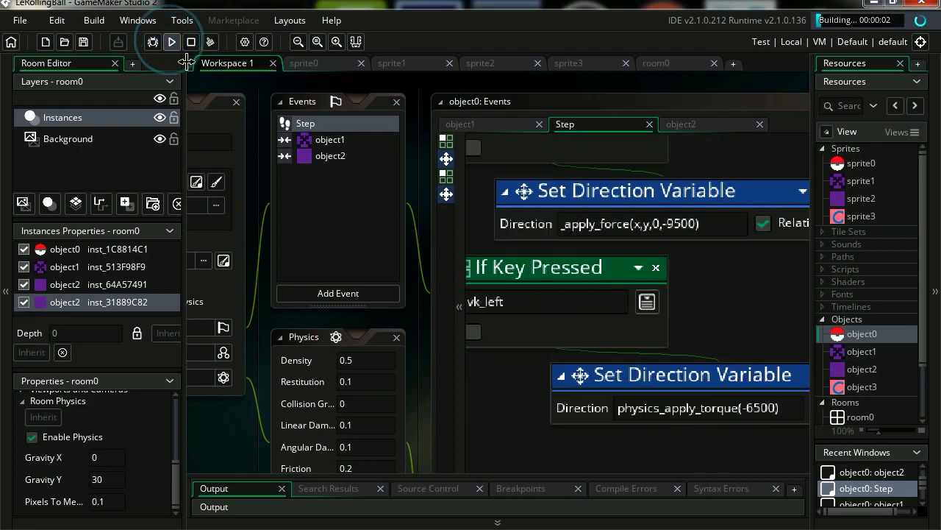
# - Set object0 physics Friction to 50 and test rolling in a run
pyautogui.click(172, 42)
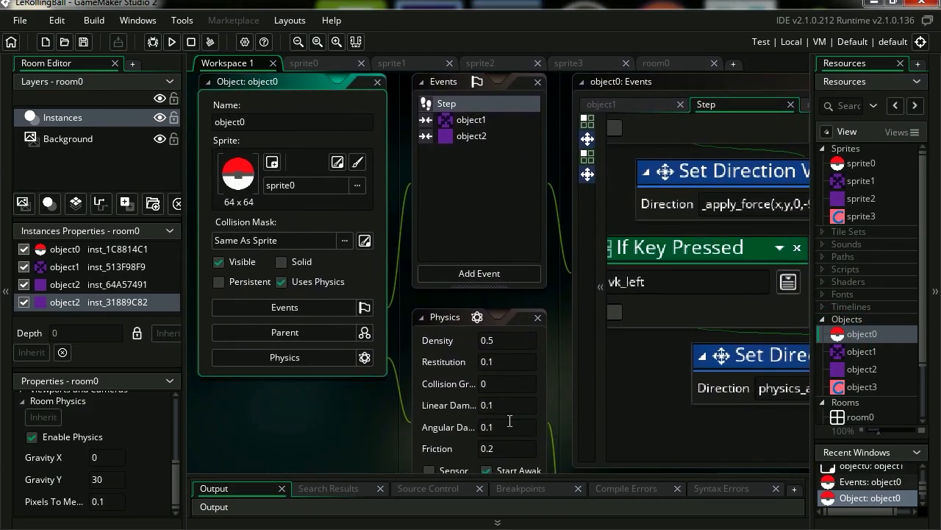
pyautogui.write('50')
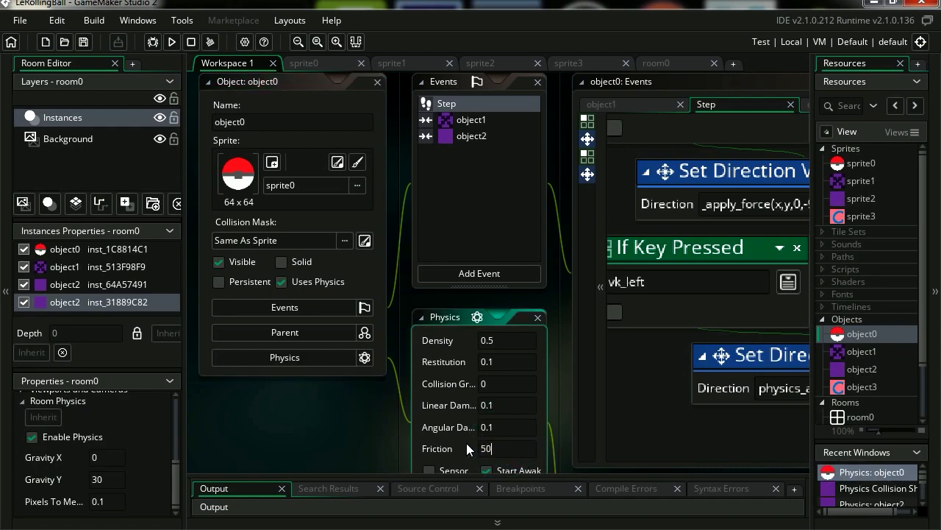
pyautogui.moveTo(230, 108)
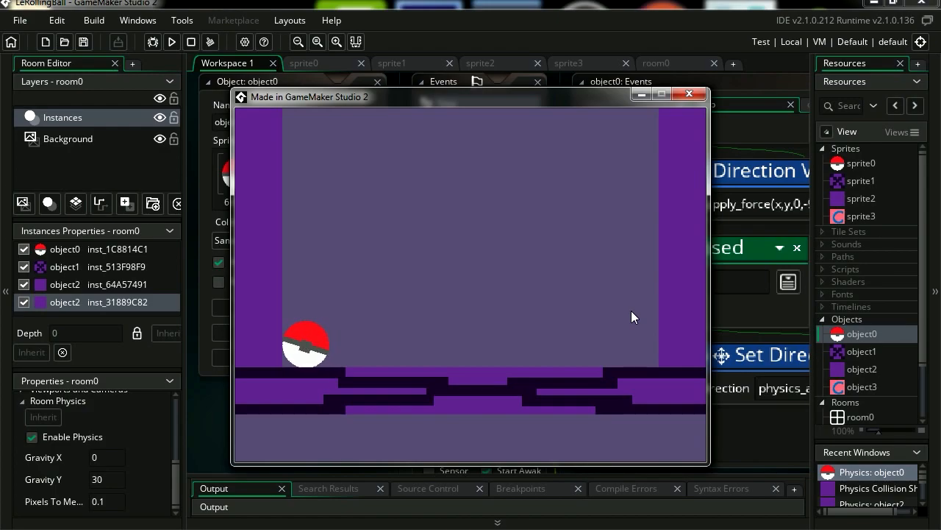
pyautogui.click(689, 94)
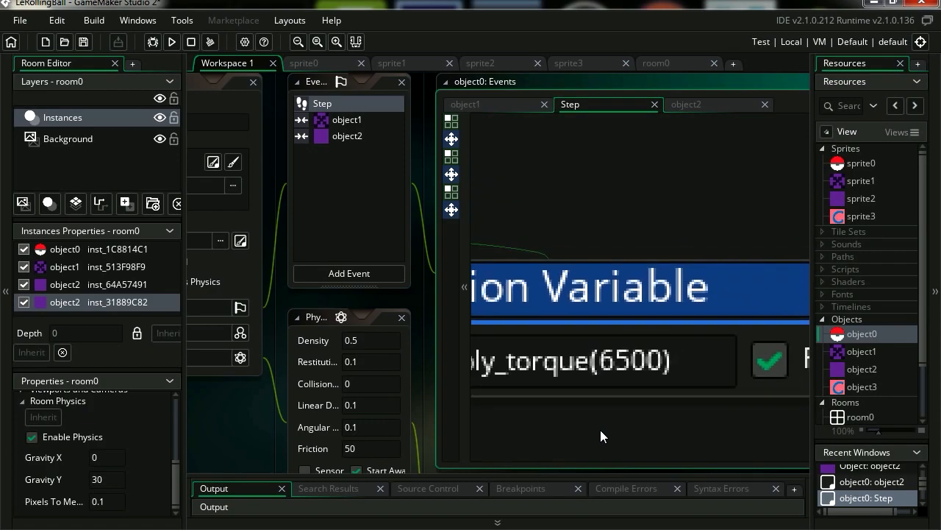
# - Run the game to test torque rolling in both directions
pyautogui.click(171, 42)
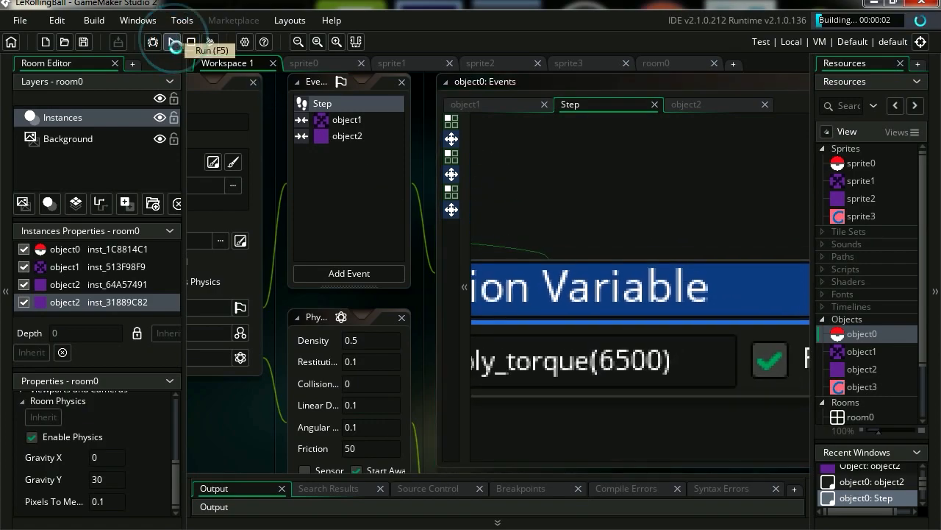
pyautogui.click(172, 41)
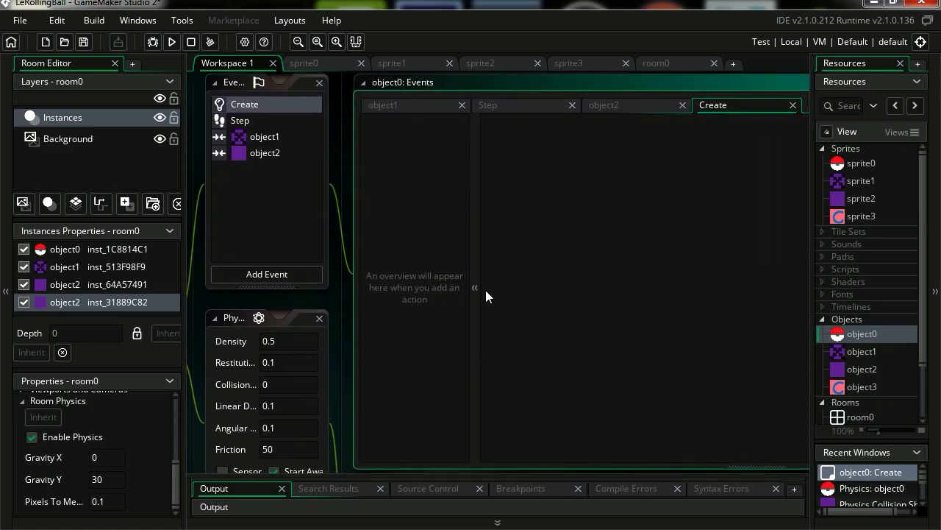
pyautogui.moveTo(581, 299)
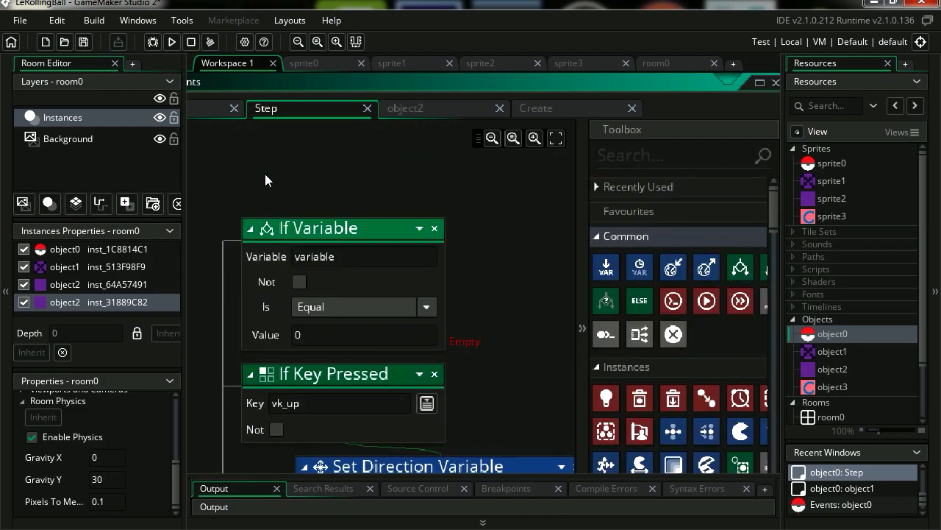
# - Jump only when variable == 0, set variable to 1 afterward, and run
pyautogui.write('lejump')
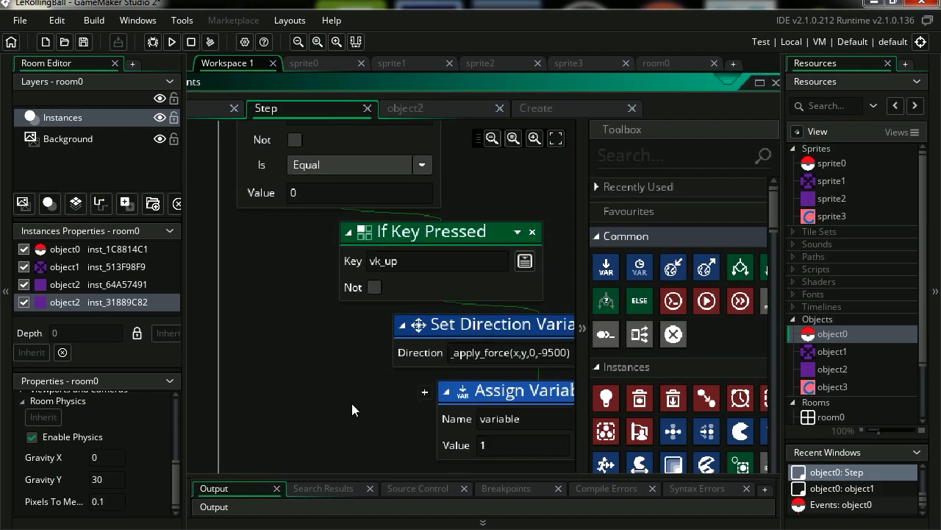
pyautogui.click(170, 42)
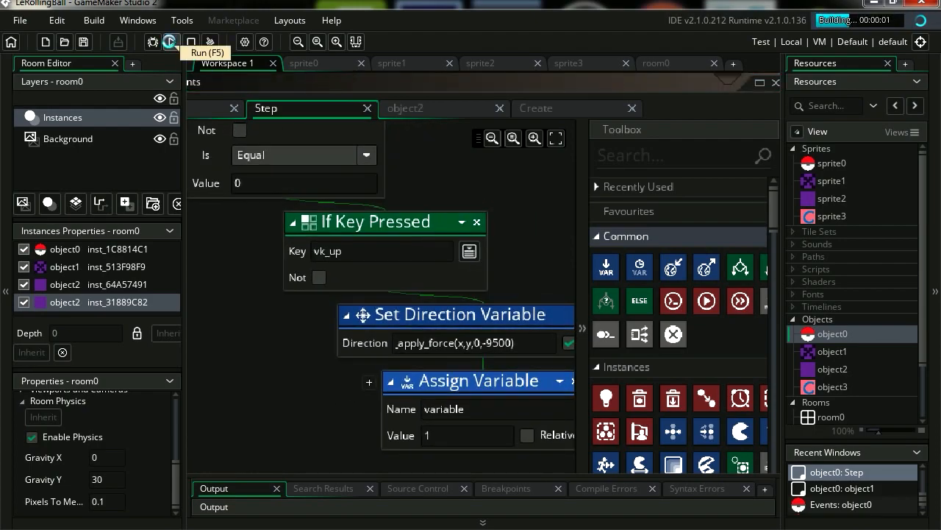
pyautogui.click(170, 42)
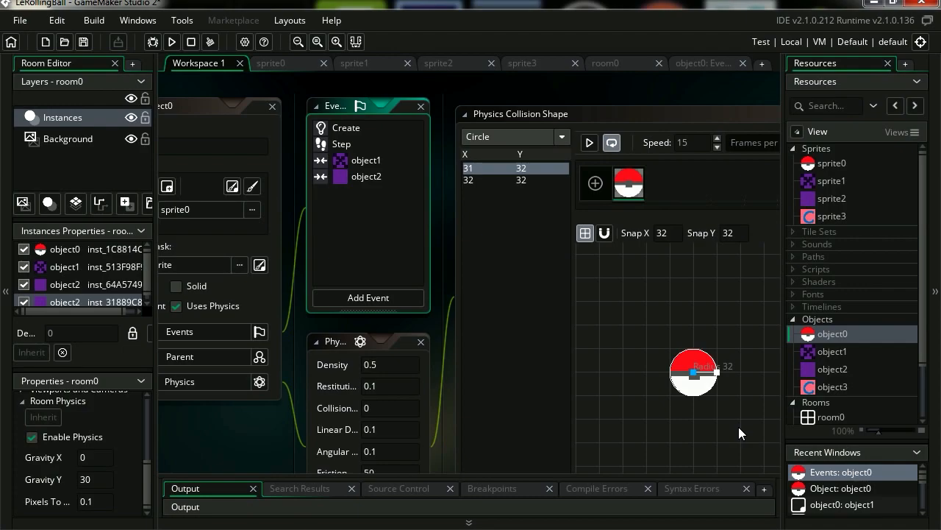
# - Give object3 a Draw event with a Draw Value action captioned 'Caption: '
pyautogui.click(833, 386)
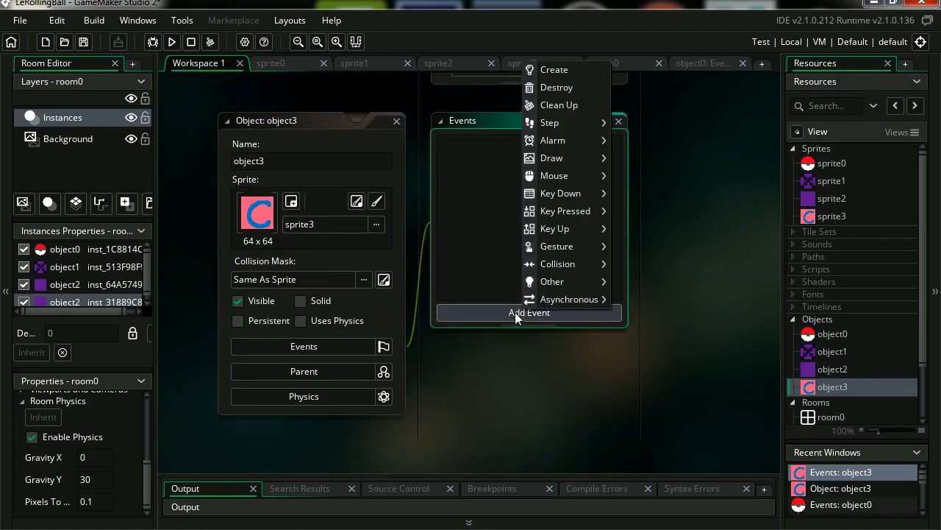
pyautogui.moveTo(552, 157)
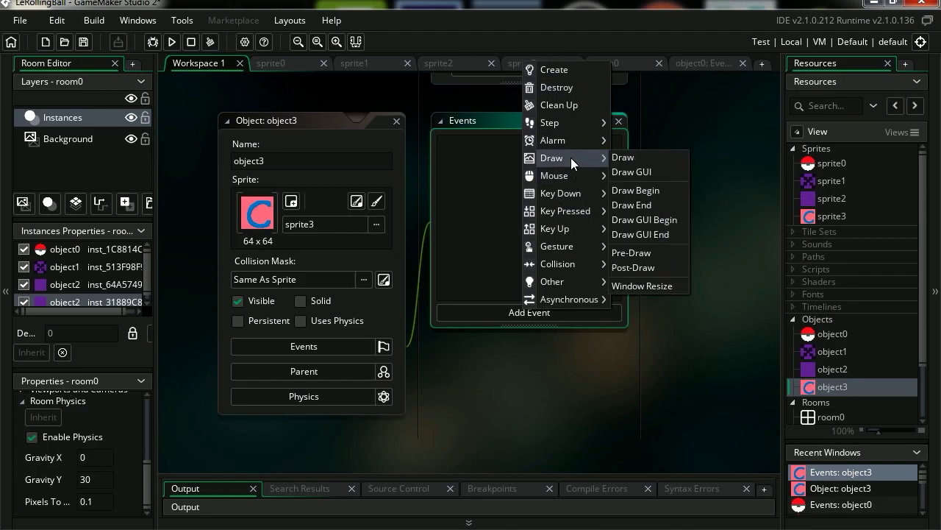
pyautogui.click(623, 157)
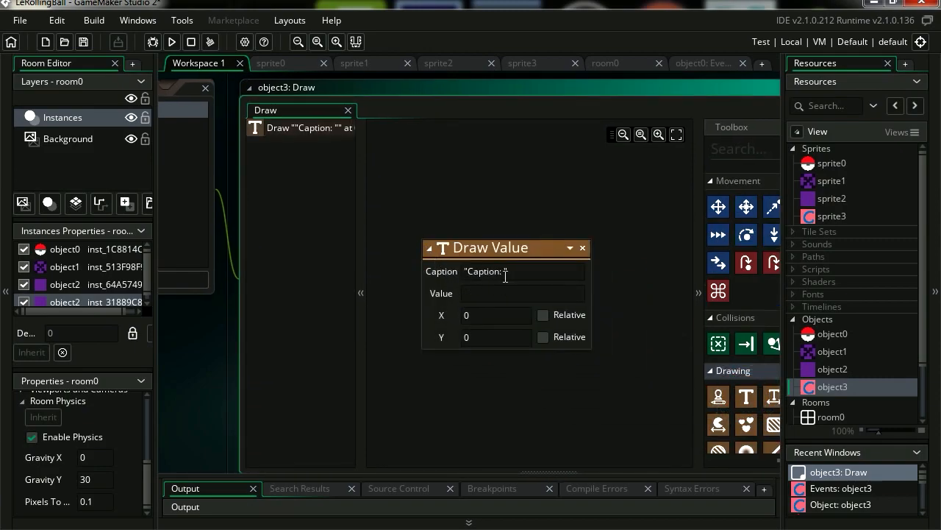
pyautogui.click(514, 293)
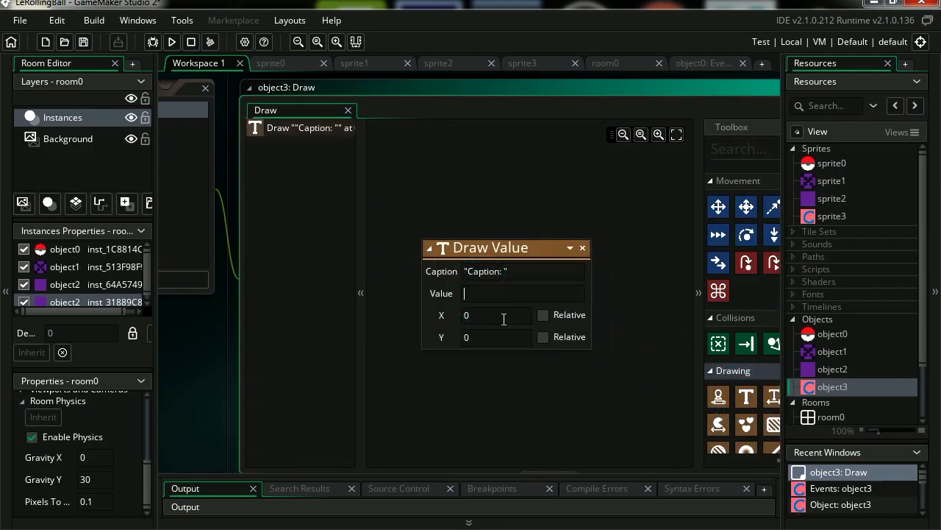
pyautogui.write('le')
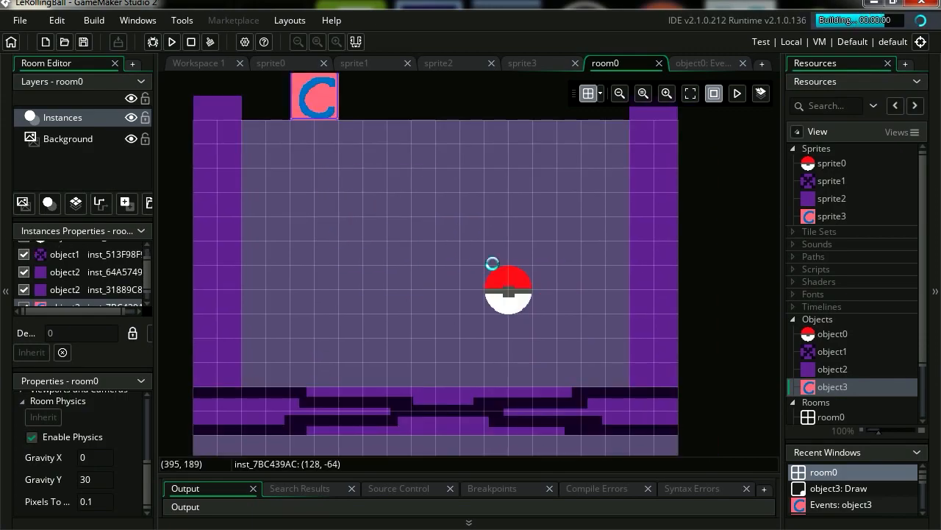
# - Dismiss the crash report and rerun the game with the caption drawing object0.lejump at 200, 200
pyautogui.click(737, 92)
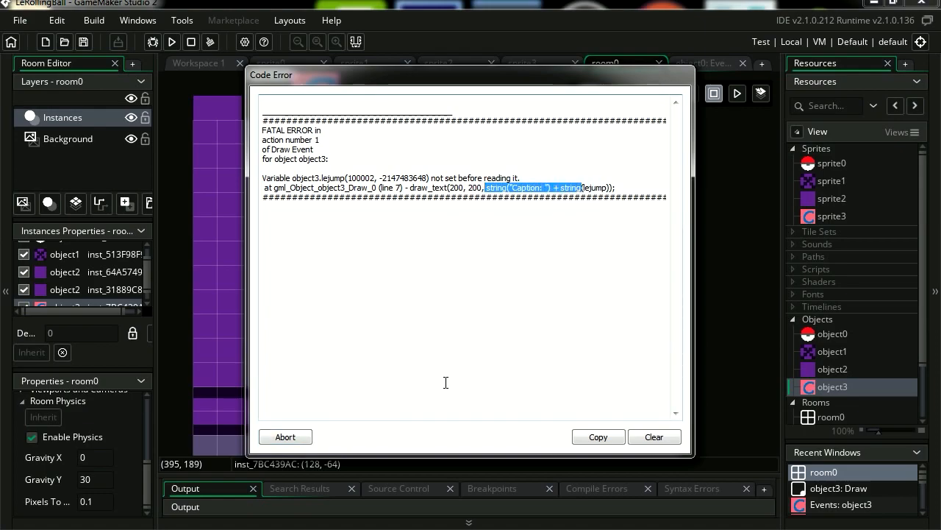
pyautogui.click(286, 436)
pyautogui.write('object0.lejump')
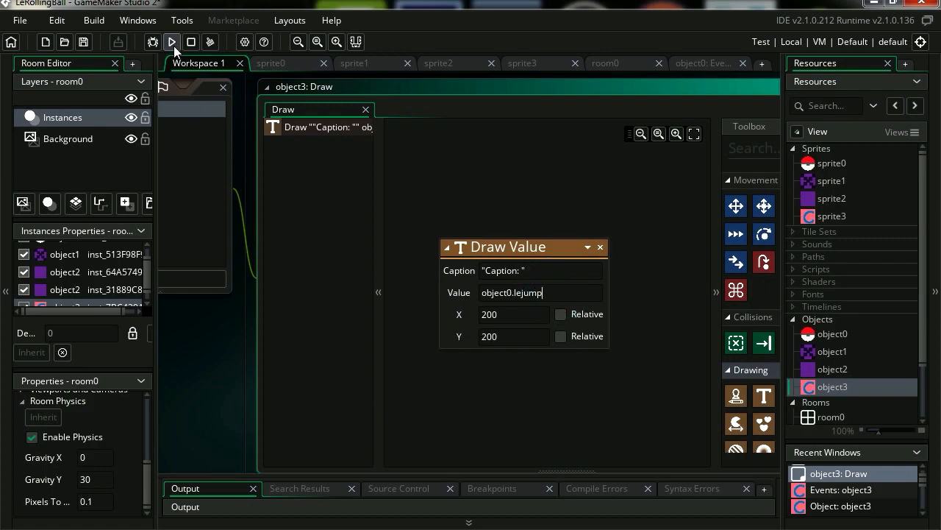
pyautogui.click(172, 42)
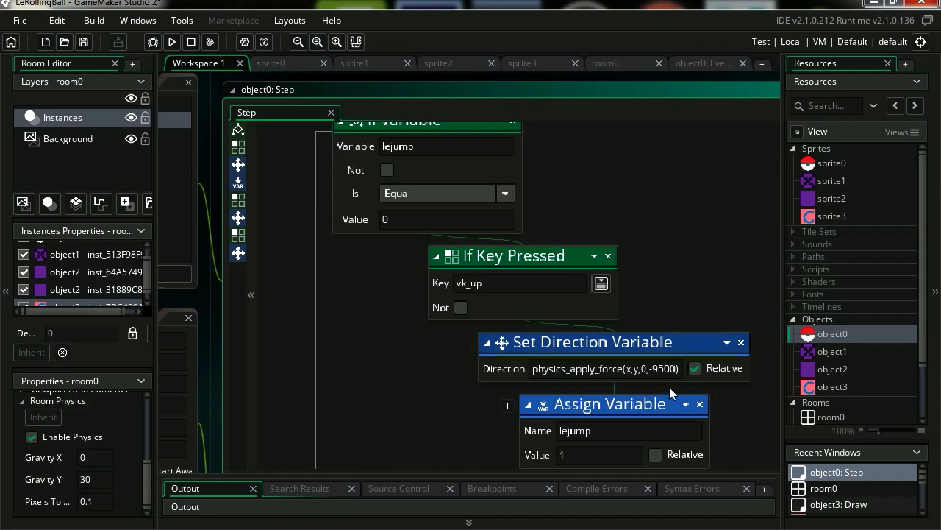
# - Place an Assign Variable action above Show Debug Message in object0's collision with object1
pyautogui.click(171, 42)
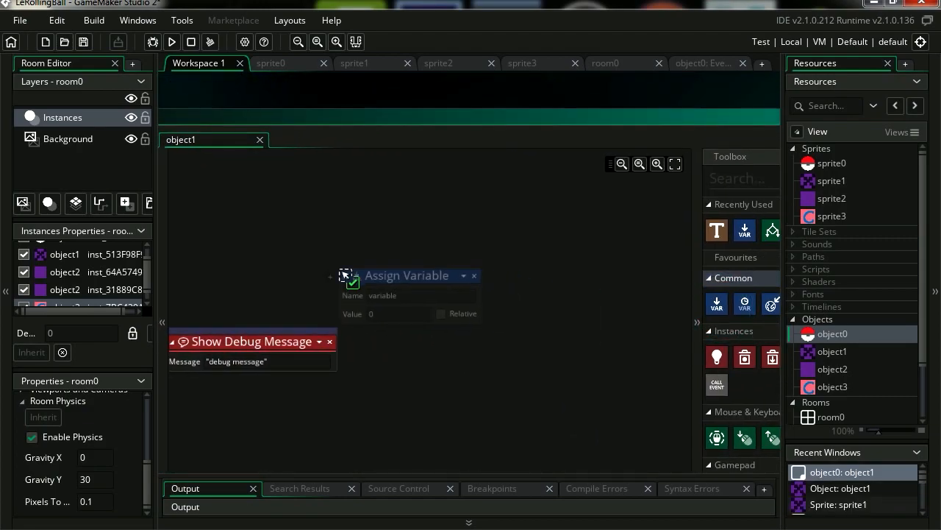
# - Set the collision's Assign Variable to lejump = 0 and run the game, showing Caption: 0
pyautogui.write('lej')
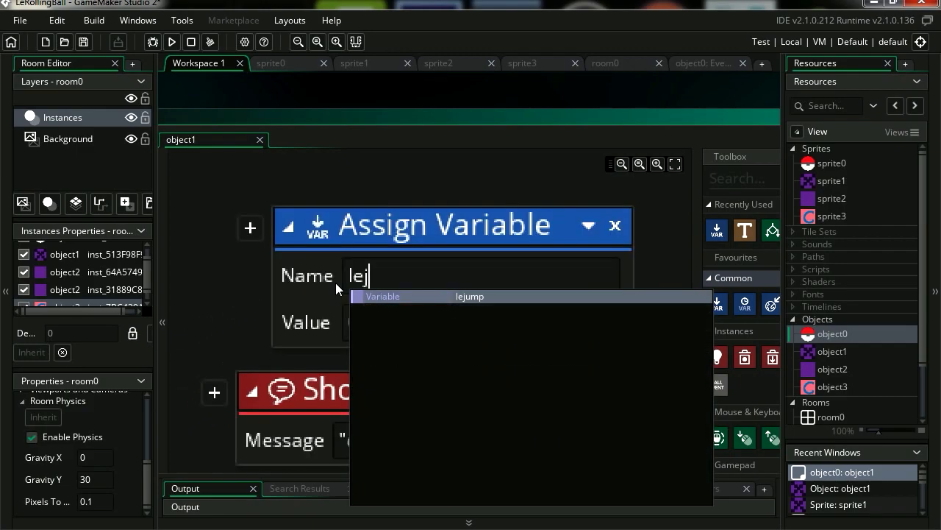
pyautogui.click(470, 296)
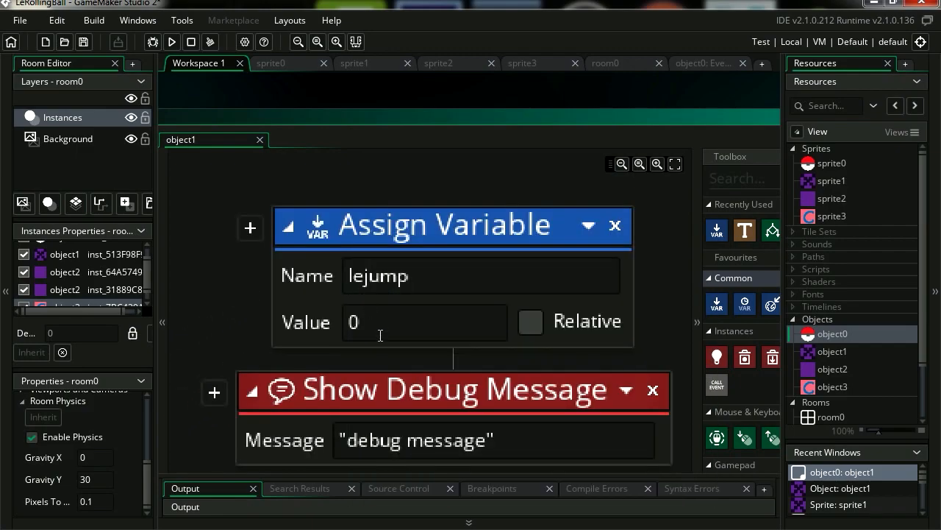
pyautogui.click(172, 42)
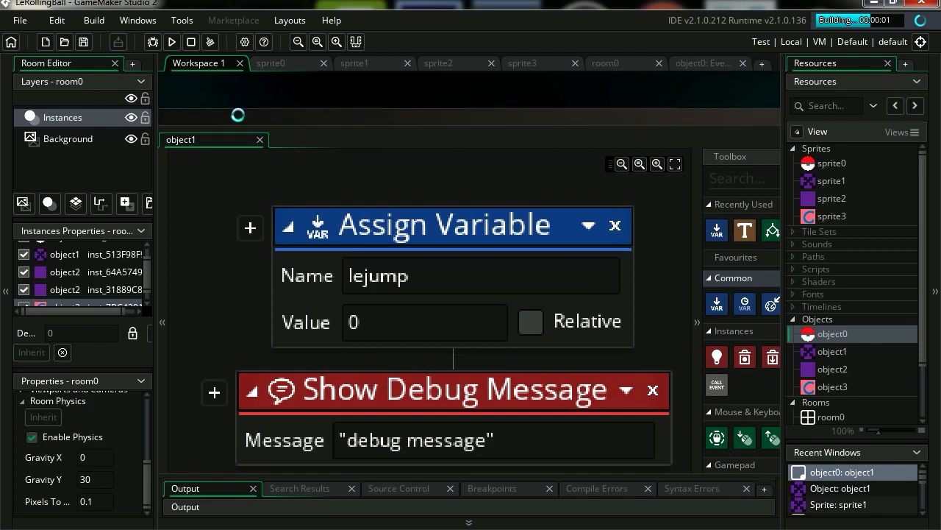
pyautogui.click(172, 42)
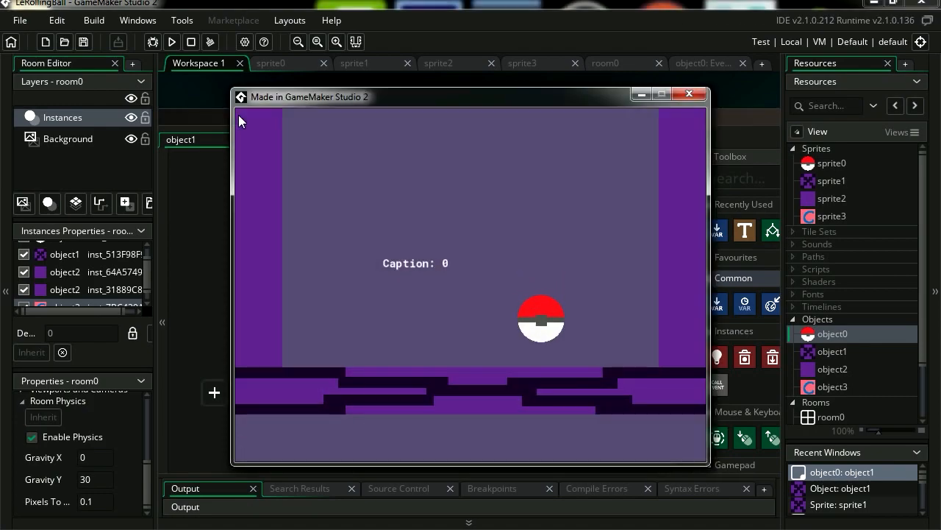